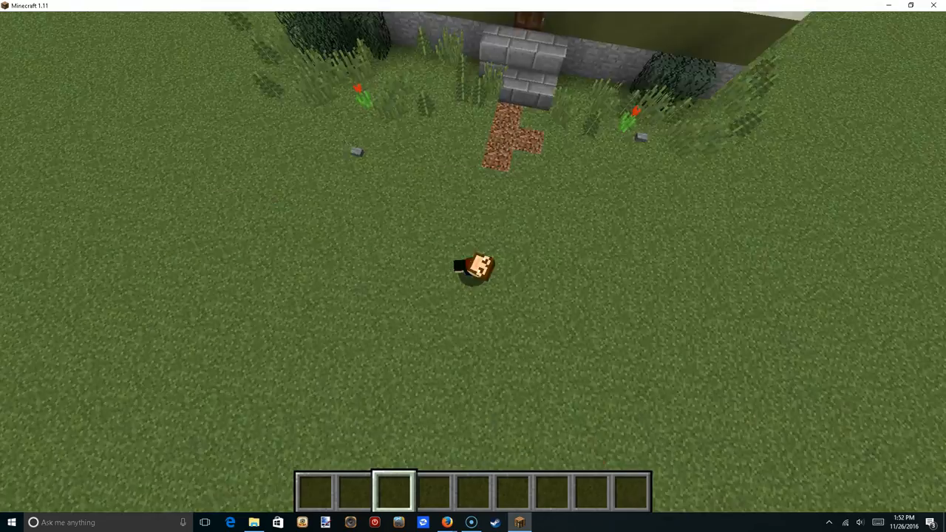
{"action": "mouse_move", "coordinate": [473, 266]}
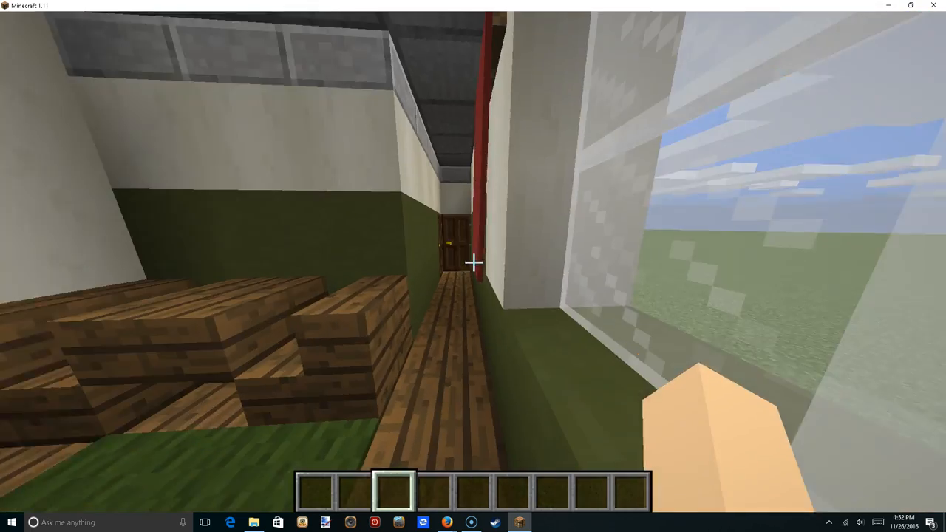
{"action": "mouse_move", "coordinate": [473, 266]}
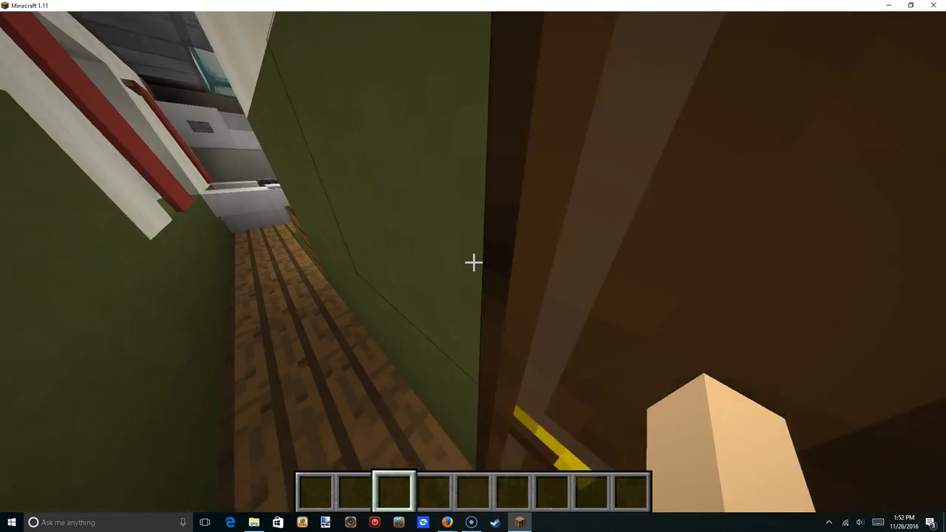
{"action": "mouse_move", "coordinate": [473, 263]}
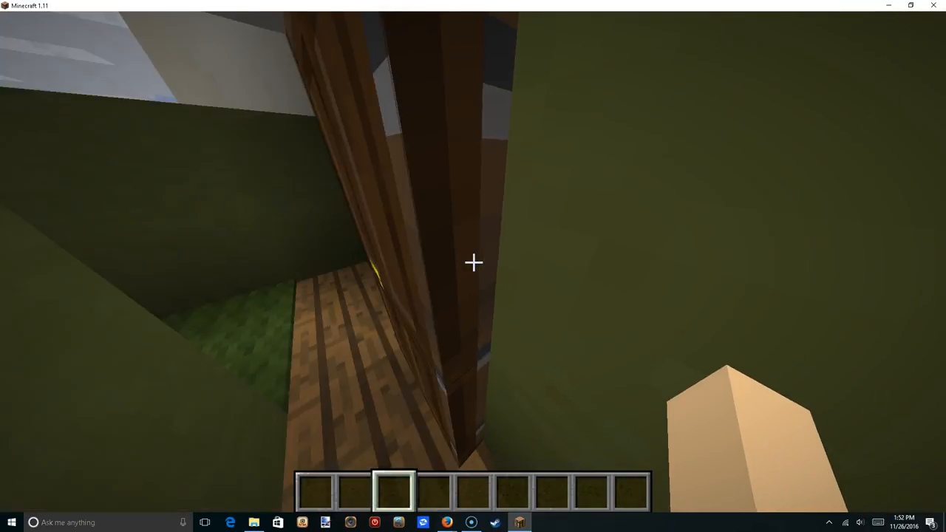
{"action": "mouse_move", "coordinate": [473, 262]}
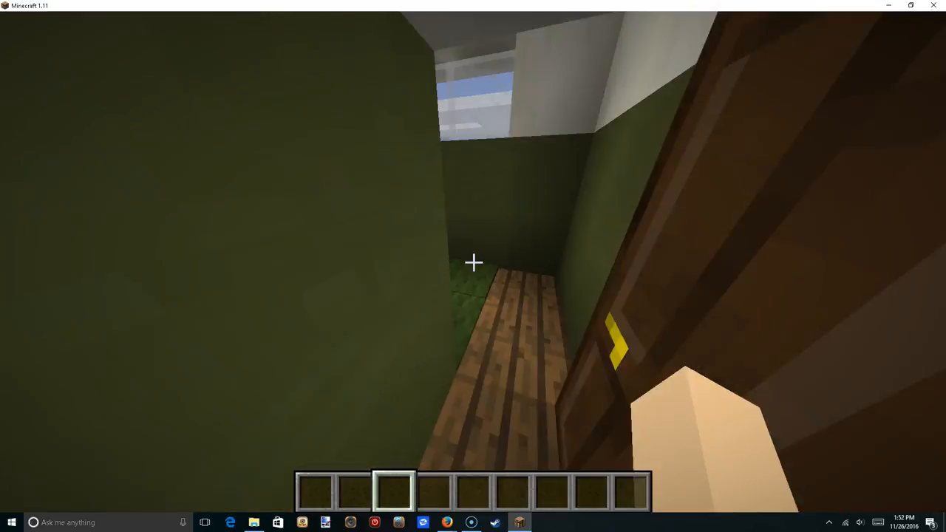
Pause the game, review the control settings, then resume playing
{"action": "key", "text": "Escape"}
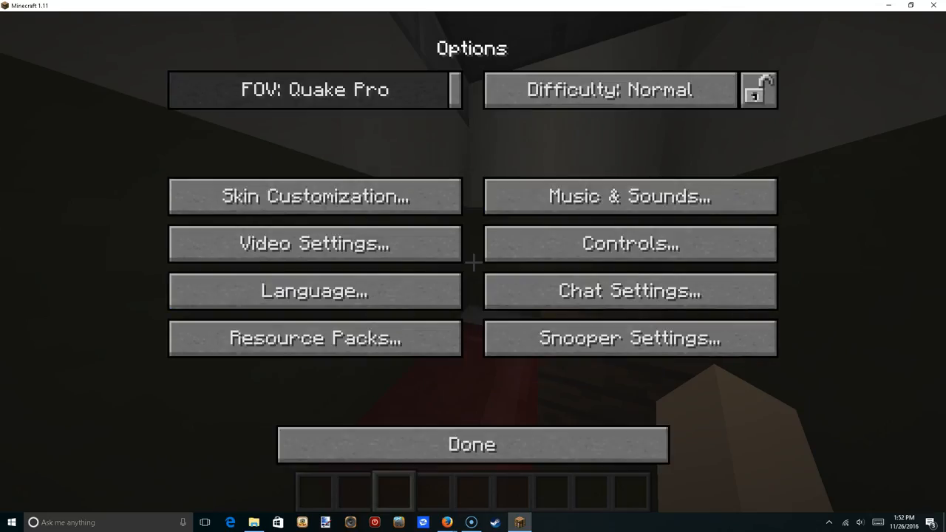
{"action": "left_click", "coordinate": [472, 444]}
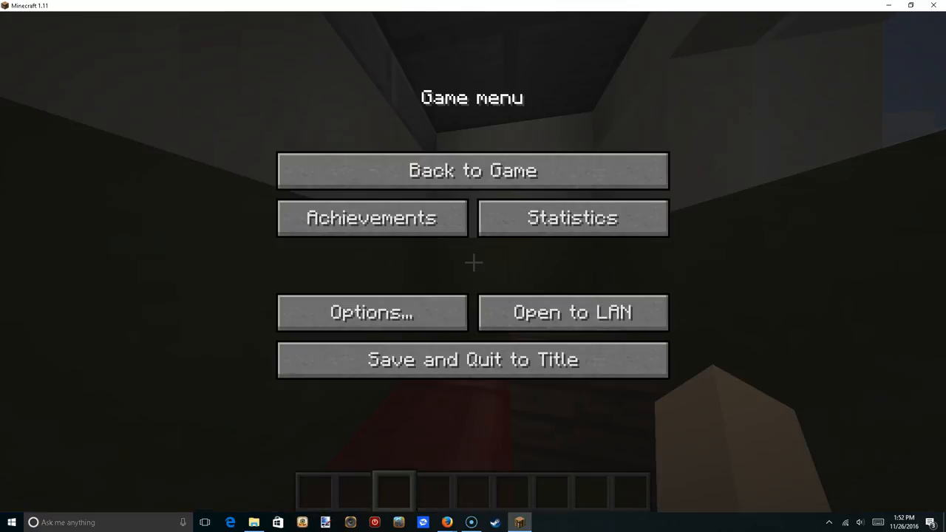
{"action": "left_click", "coordinate": [371, 312]}
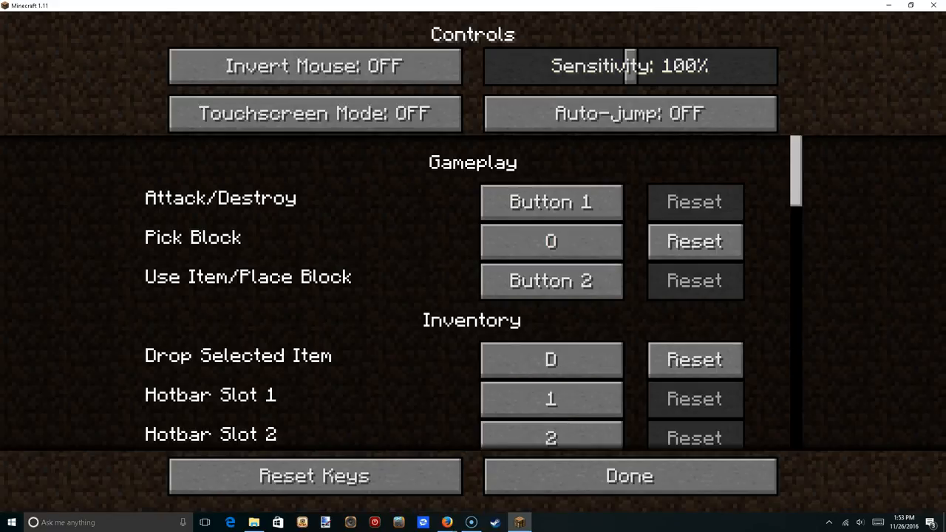
{"action": "left_click", "coordinate": [629, 476]}
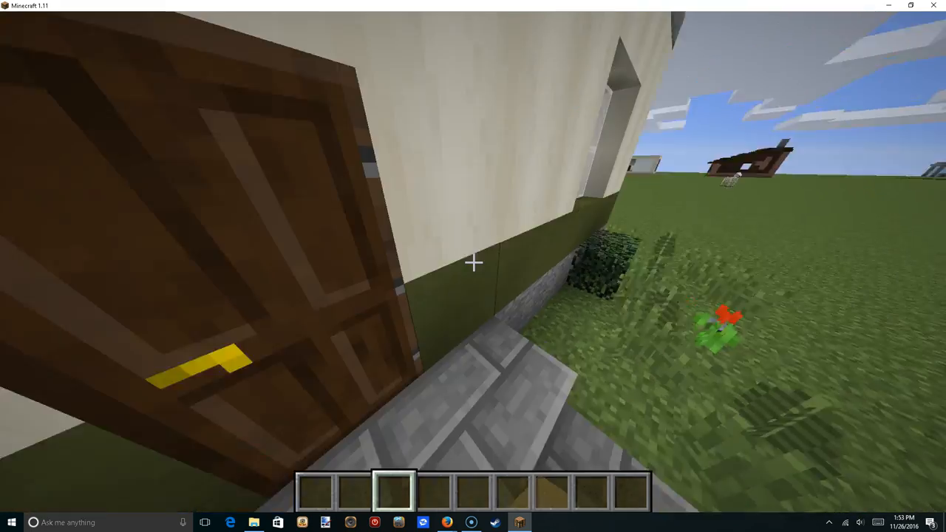
Browse the creative inventory for the wall block, door, stone slabs and glass pane
{"action": "key", "text": "e"}
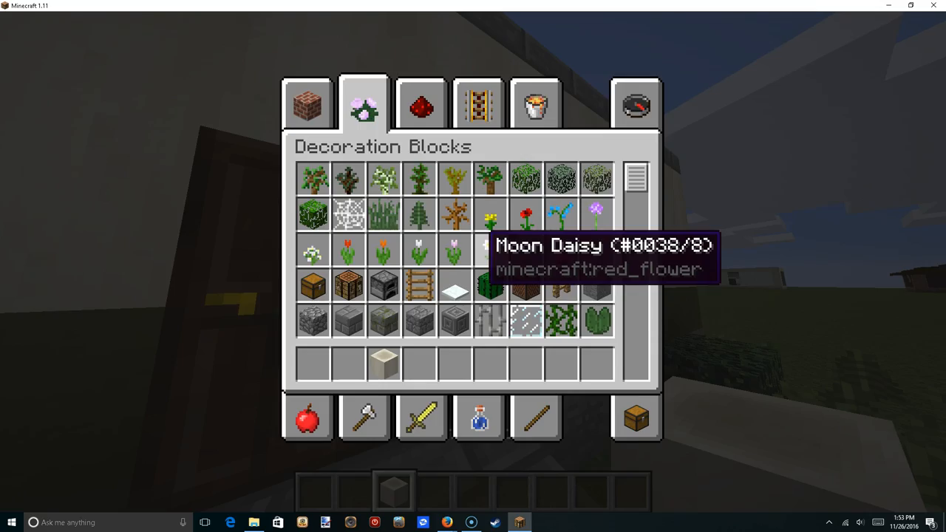
{"action": "key", "text": "Escape"}
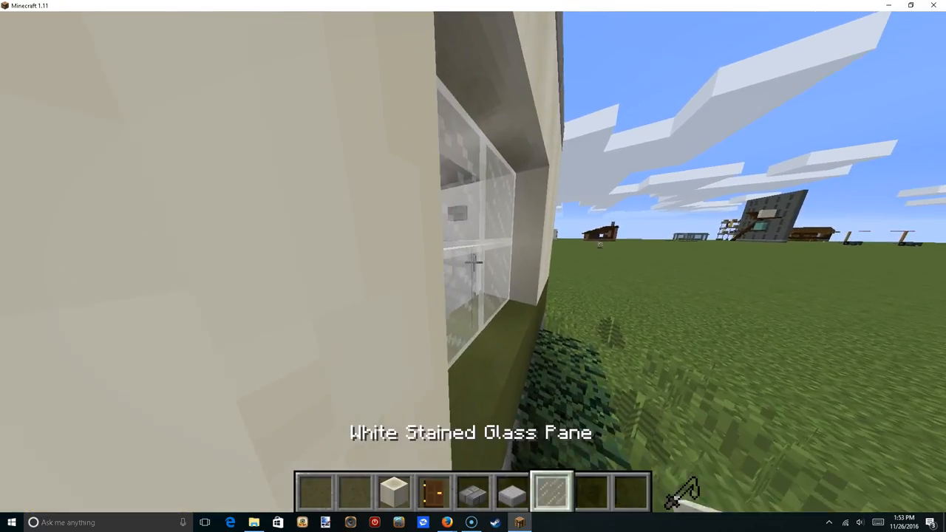
{"action": "key", "text": "e"}
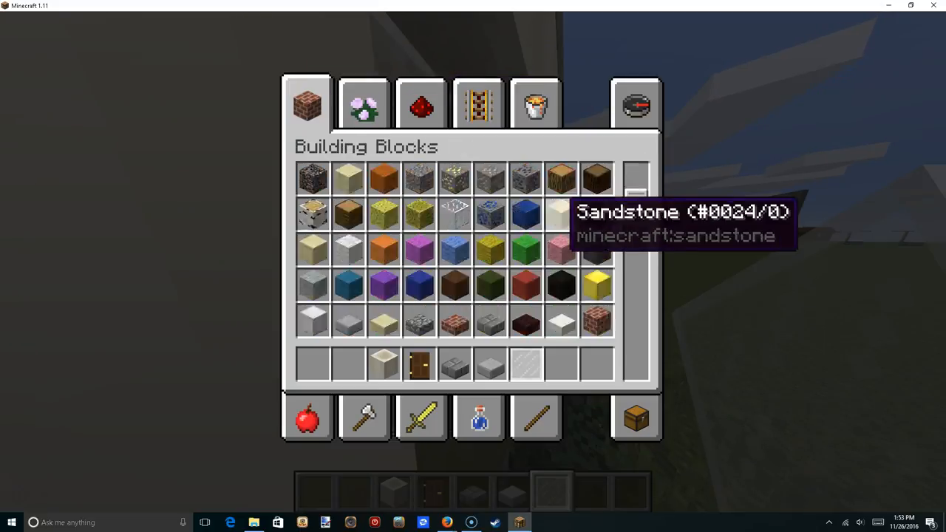
{"action": "scroll", "scroll_direction": "down", "scroll_amount": 3}
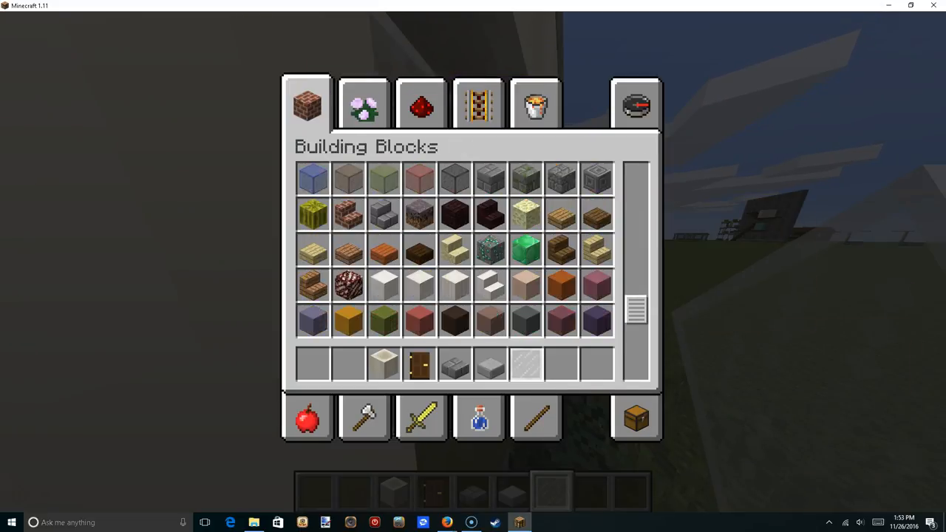
{"action": "scroll", "scroll_direction": "down", "scroll_amount": 3}
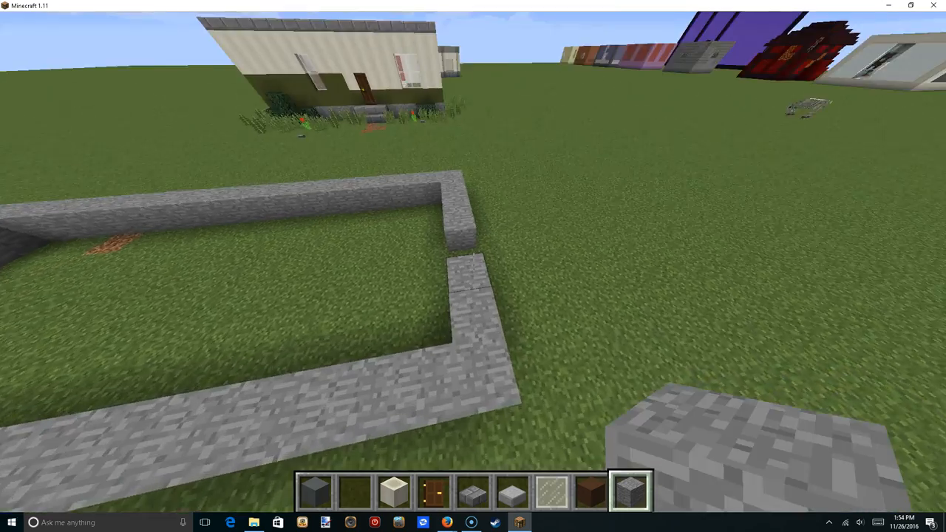
{"action": "mouse_move", "coordinate": [473, 267]}
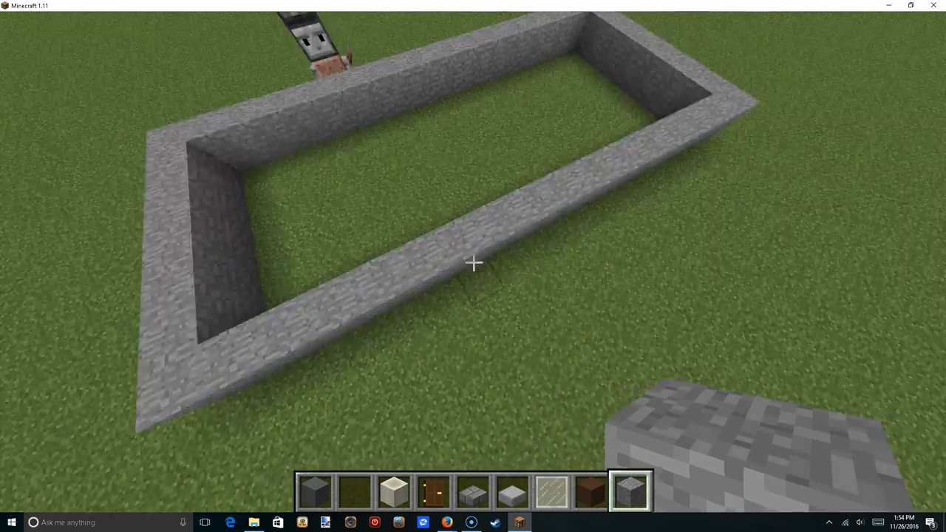
Take dark oak planks from the creative inventory for the floor
{"action": "key", "text": "e"}
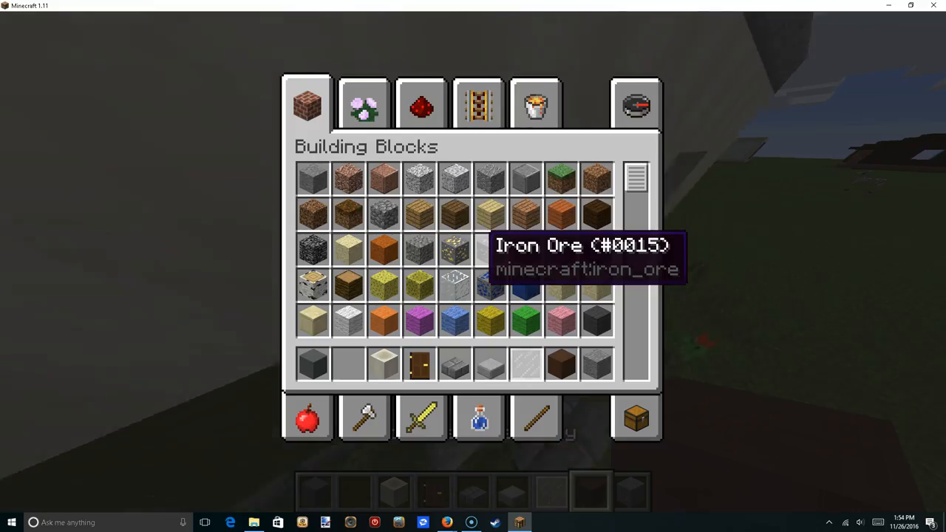
{"action": "key", "text": "Escape"}
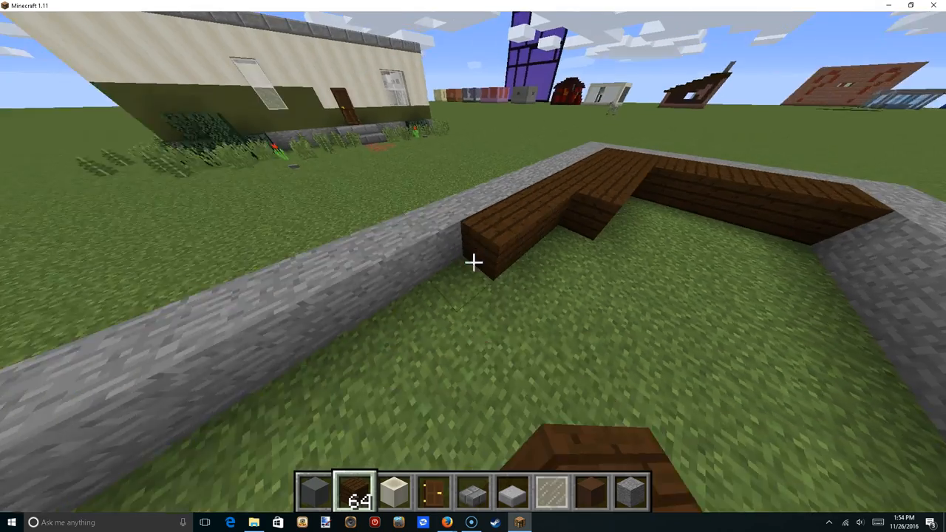
{"action": "mouse_move", "coordinate": [473, 266]}
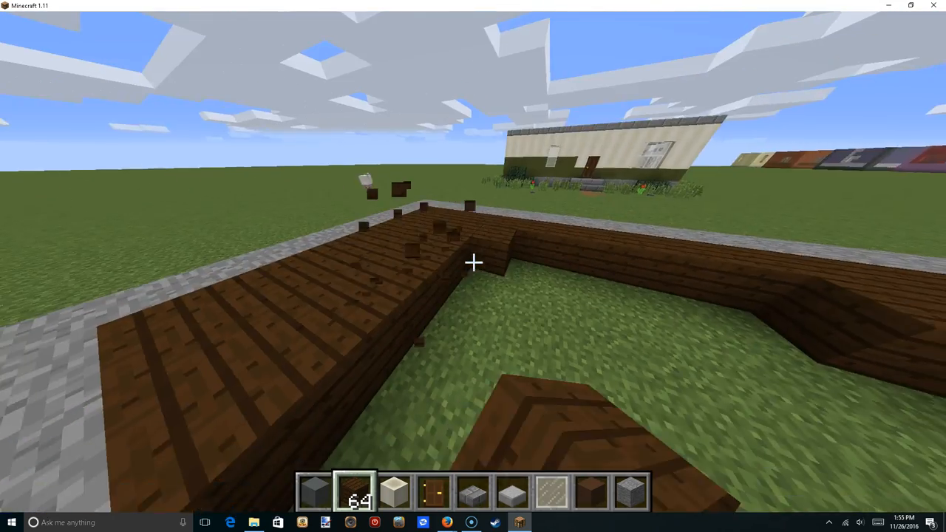
{"action": "mouse_move", "coordinate": [473, 266]}
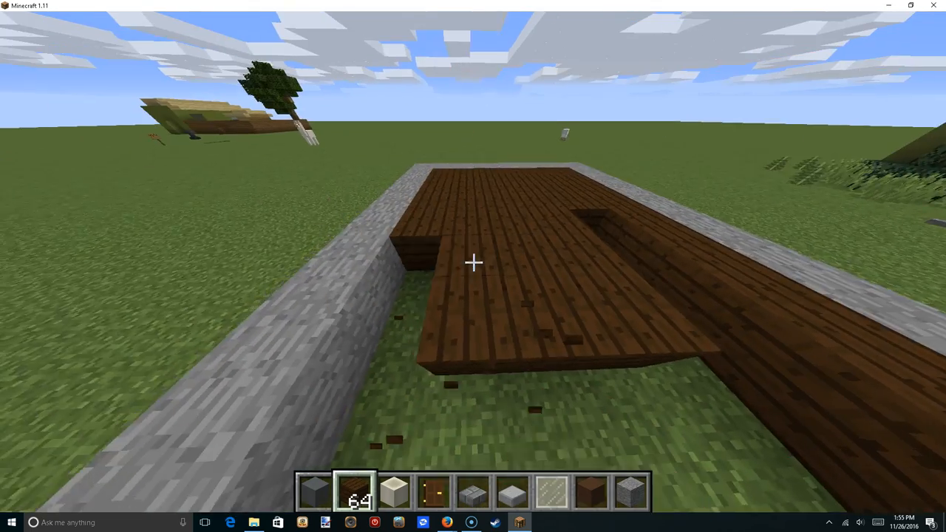
{"action": "mouse_move", "coordinate": [473, 266]}
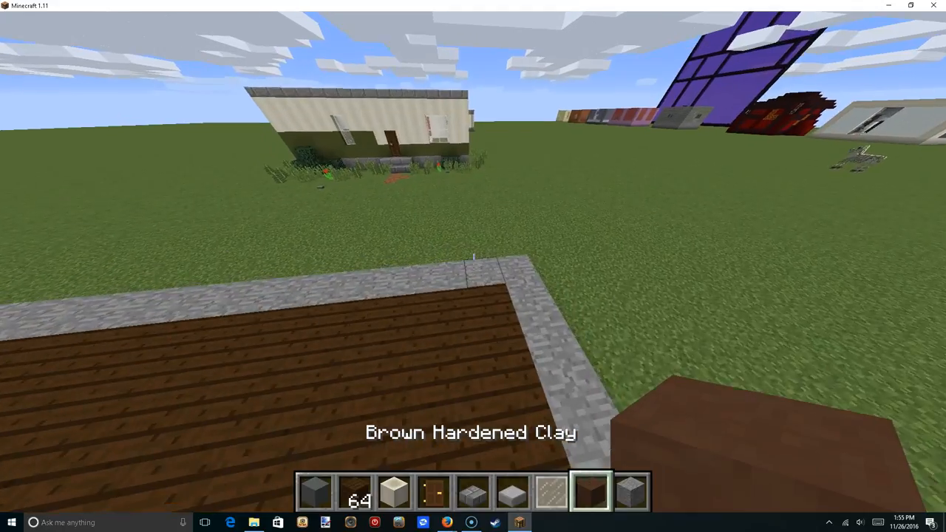
Lay the brown hardened clay border around the floor and ready the pale wall blocks
{"action": "left_click", "coordinate": [465, 266]}
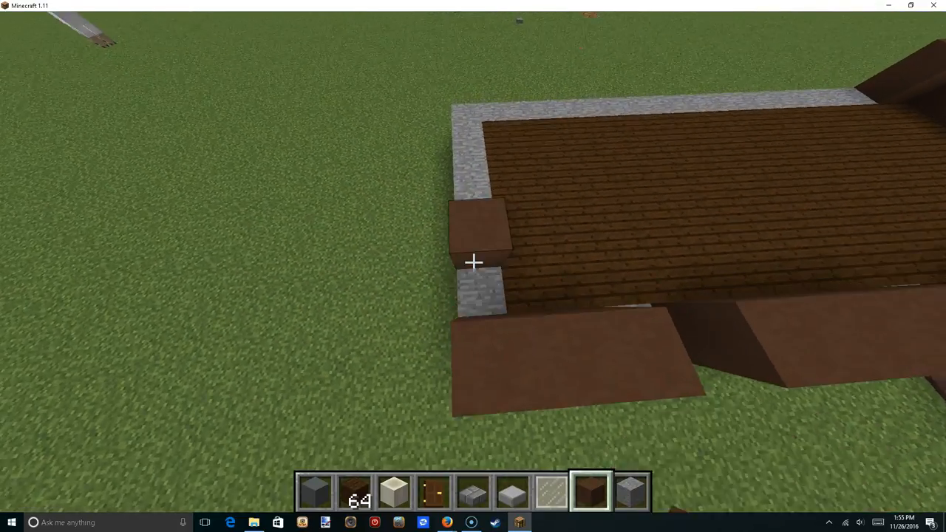
{"action": "mouse_move", "coordinate": [473, 263]}
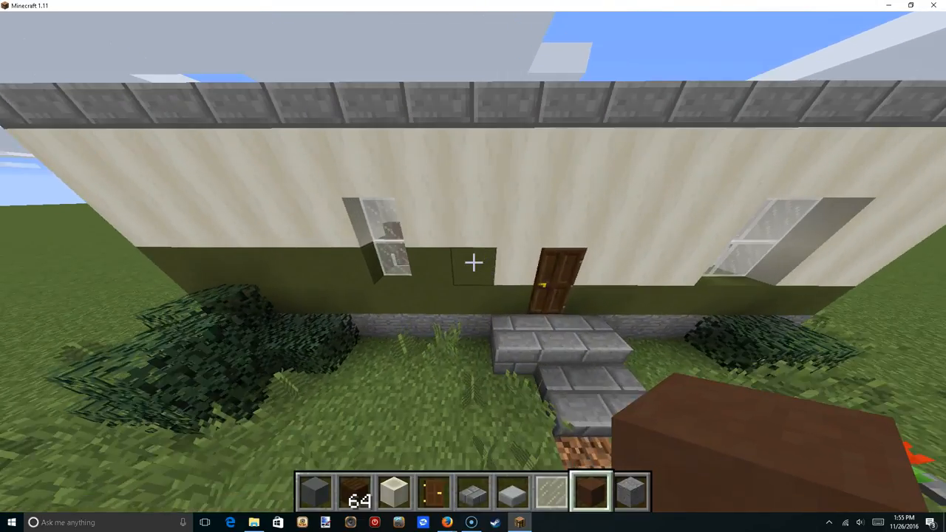
{"action": "scroll", "scroll_direction": "down", "scroll_amount": 3}
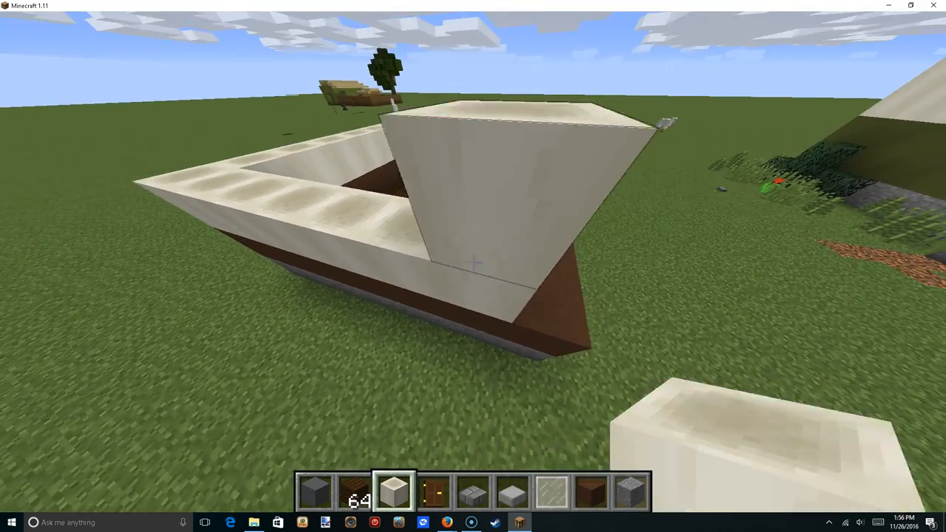
{"action": "mouse_move", "coordinate": [473, 262]}
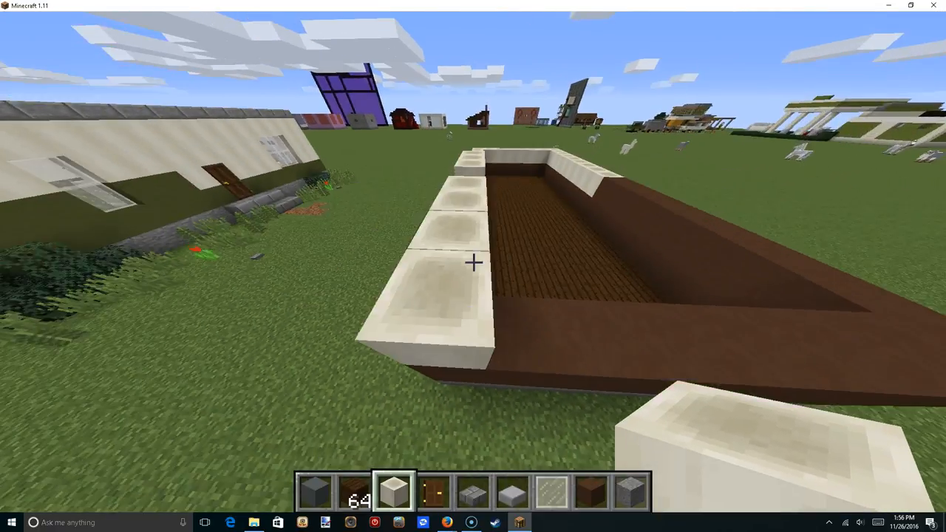
{"action": "mouse_move", "coordinate": [473, 261]}
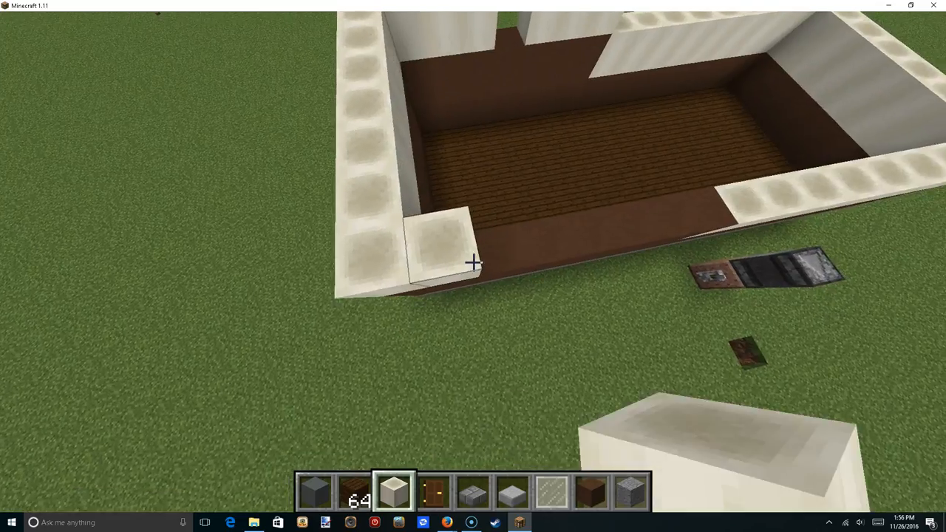
{"action": "mouse_move", "coordinate": [473, 266]}
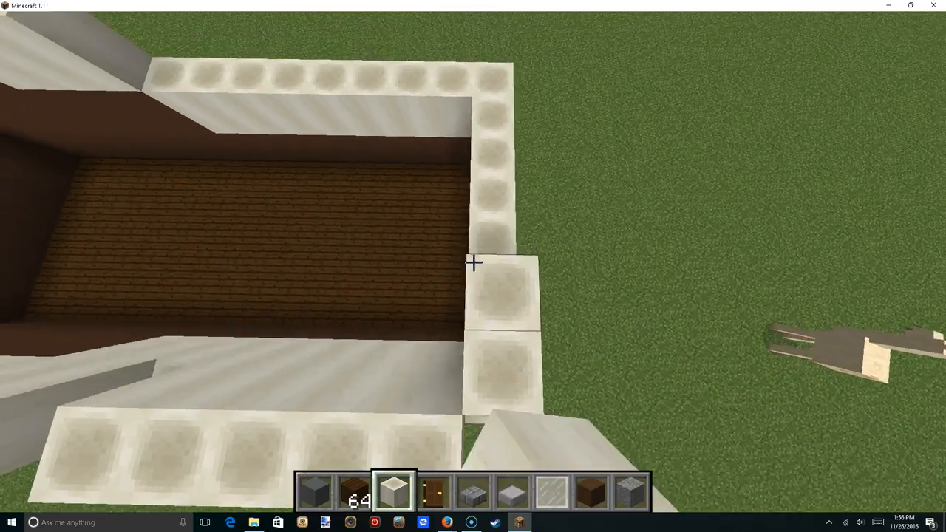
{"action": "mouse_move", "coordinate": [473, 266]}
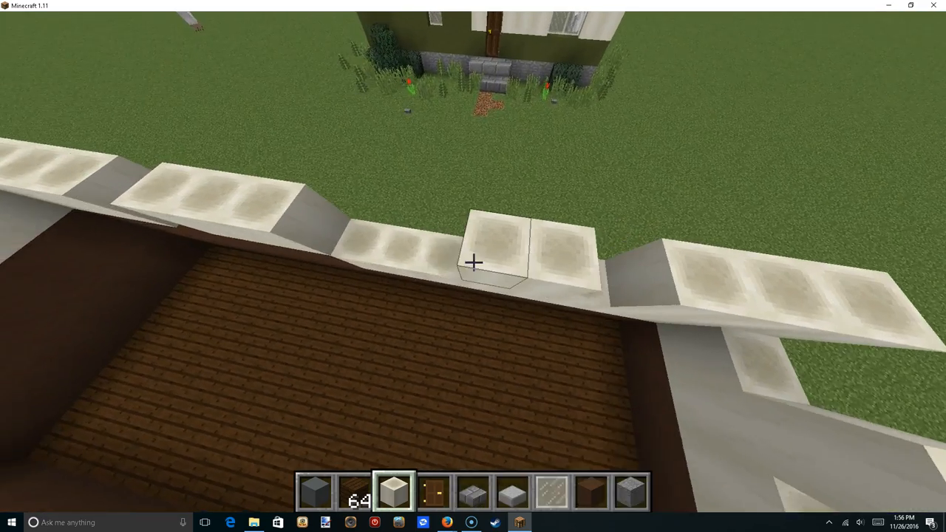
{"action": "mouse_move", "coordinate": [473, 263]}
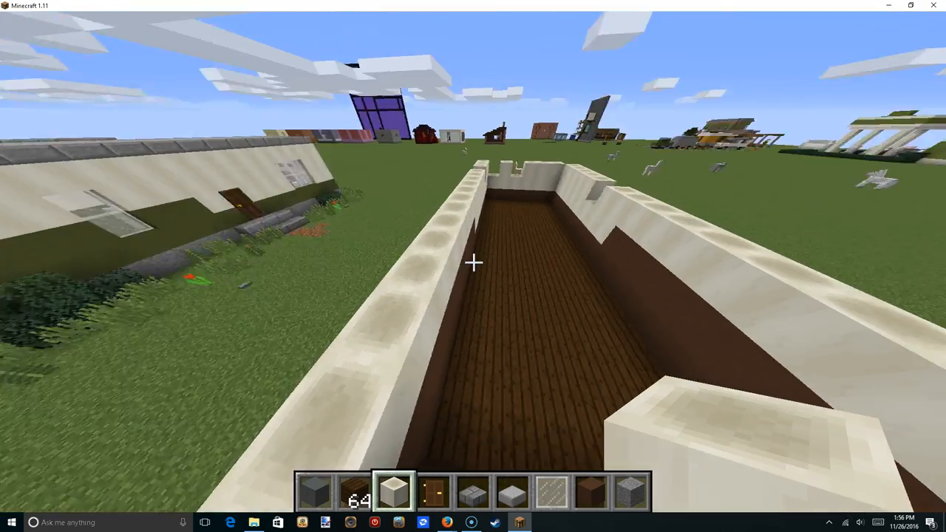
{"action": "mouse_move", "coordinate": [473, 266]}
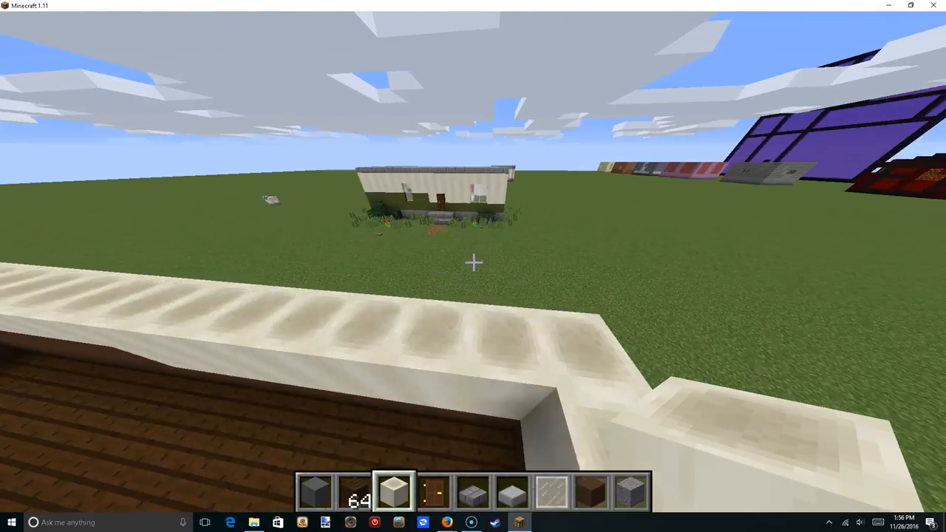
{"action": "mouse_move", "coordinate": [473, 263]}
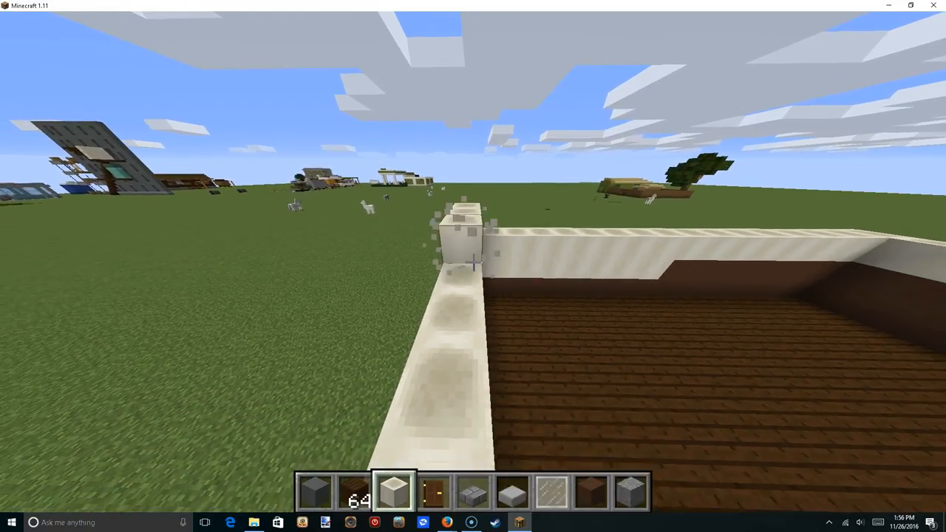
{"action": "mouse_move", "coordinate": [472, 266]}
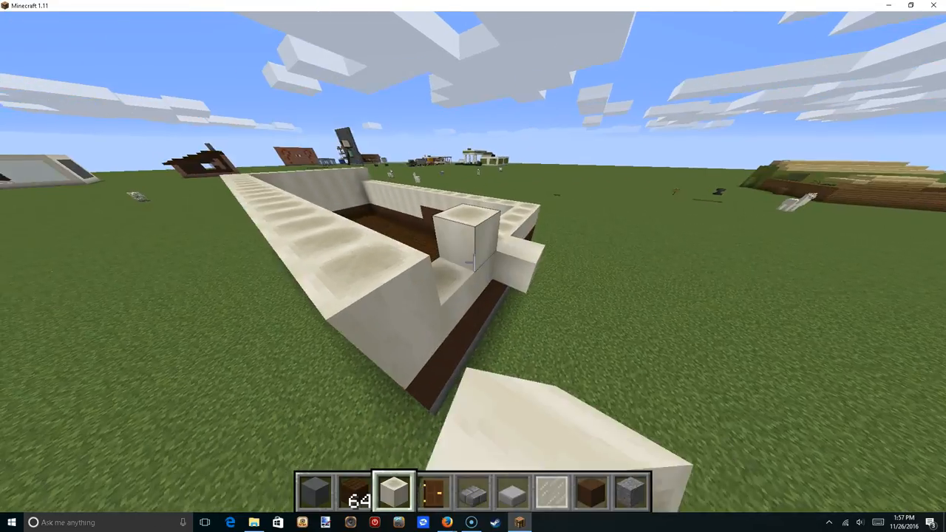
{"action": "mouse_move", "coordinate": [473, 266]}
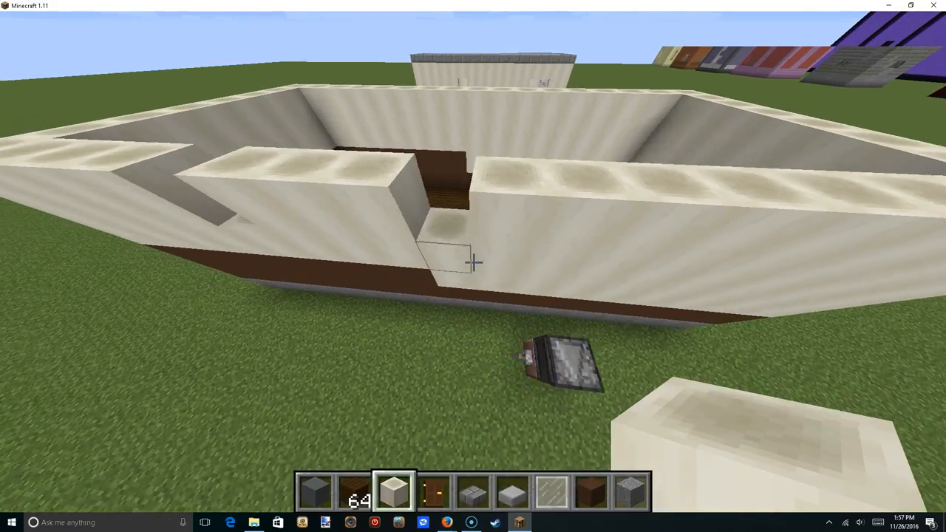
{"action": "mouse_move", "coordinate": [473, 266]}
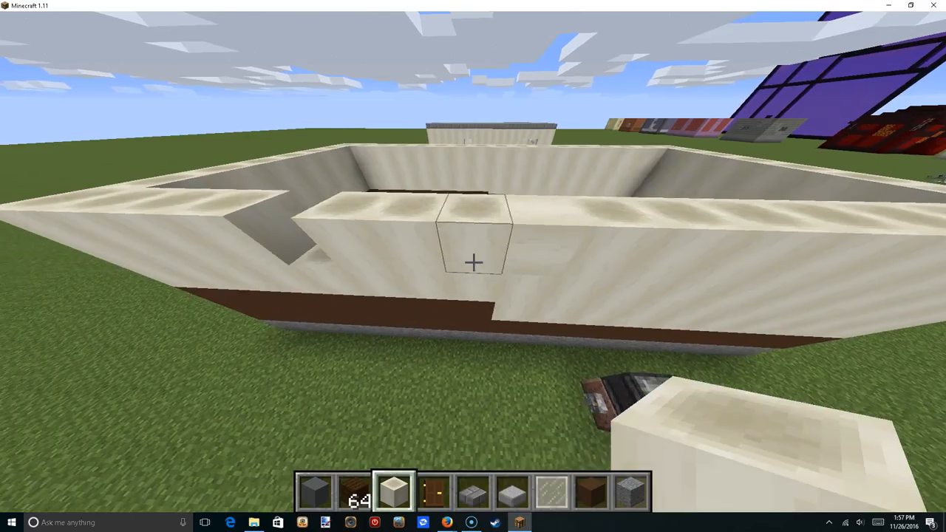
{"action": "mouse_move", "coordinate": [473, 266]}
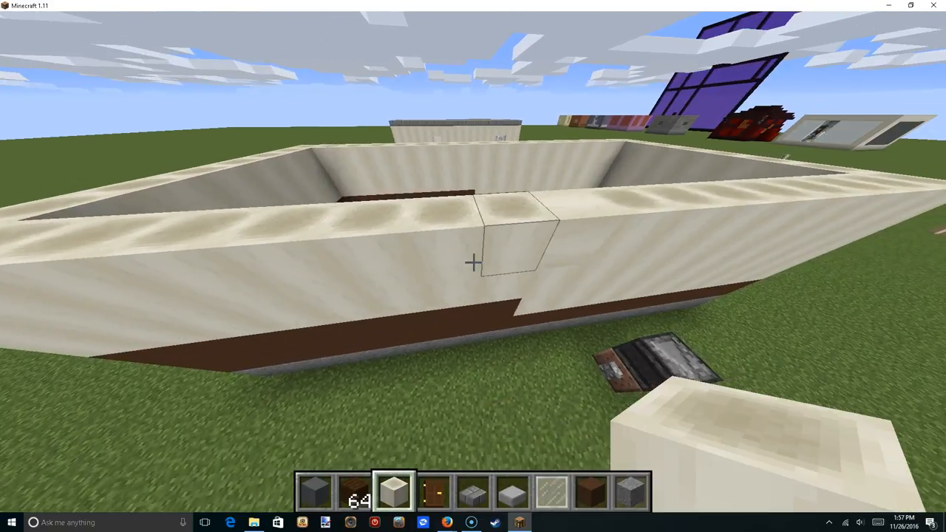
{"action": "key", "text": "Escape"}
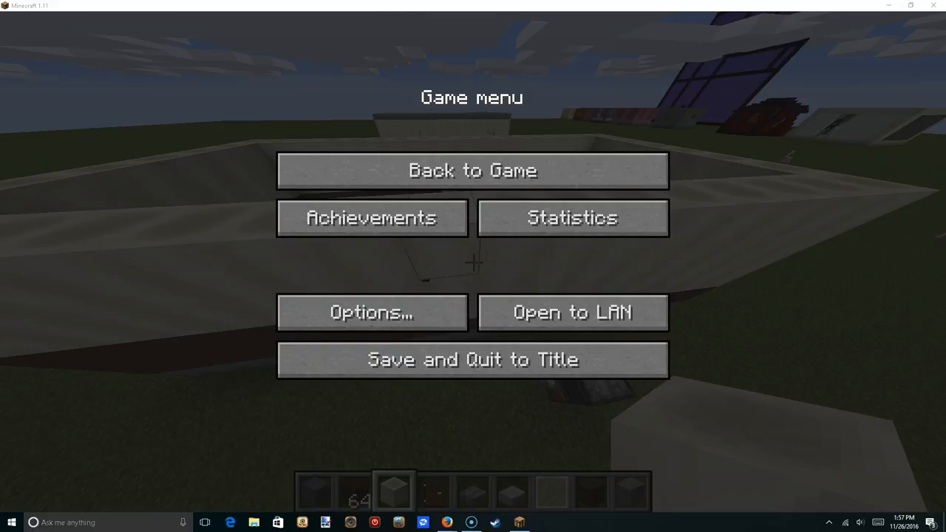
{"action": "left_click", "coordinate": [472, 170]}
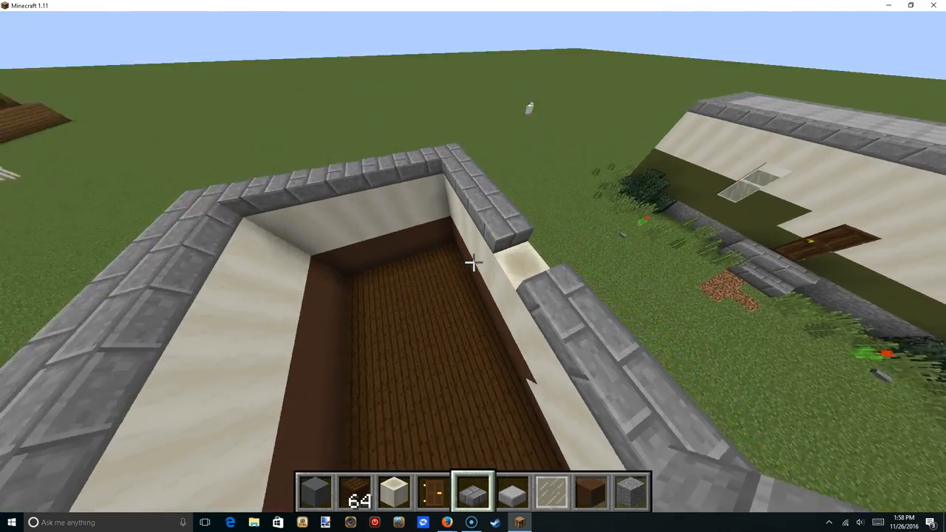
{"action": "mouse_move", "coordinate": [473, 266]}
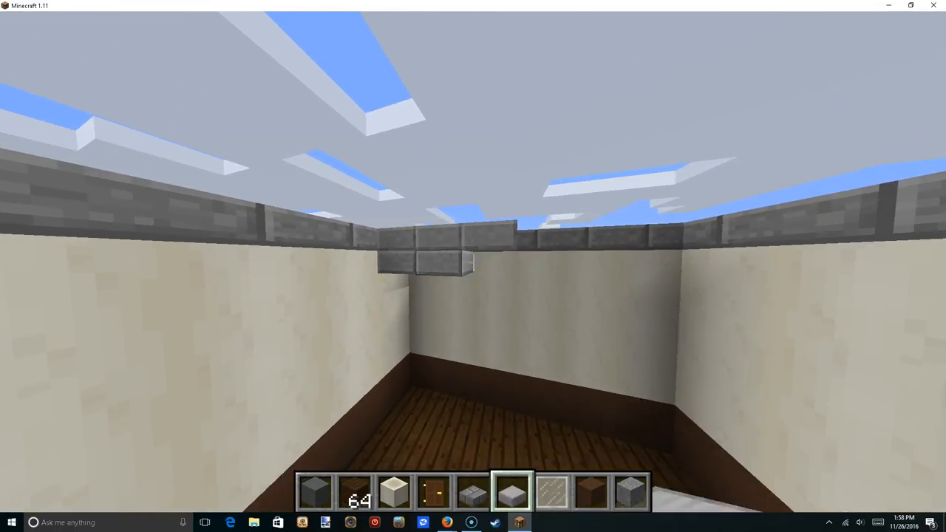
{"action": "mouse_move", "coordinate": [473, 262]}
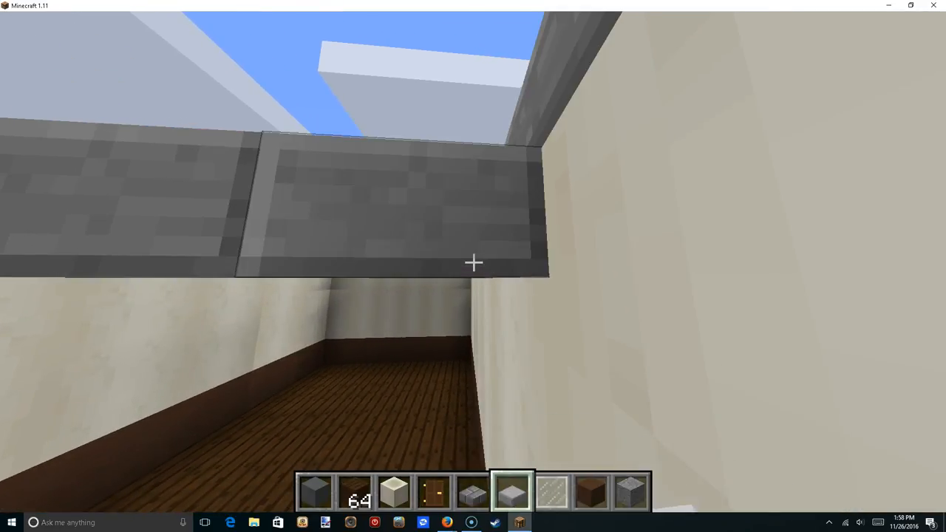
{"action": "mouse_move", "coordinate": [473, 263]}
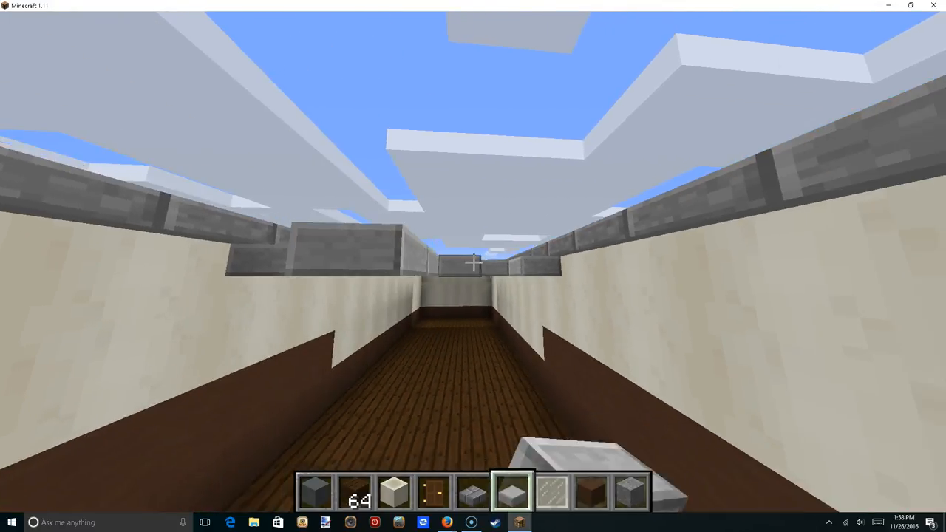
{"action": "mouse_move", "coordinate": [473, 262]}
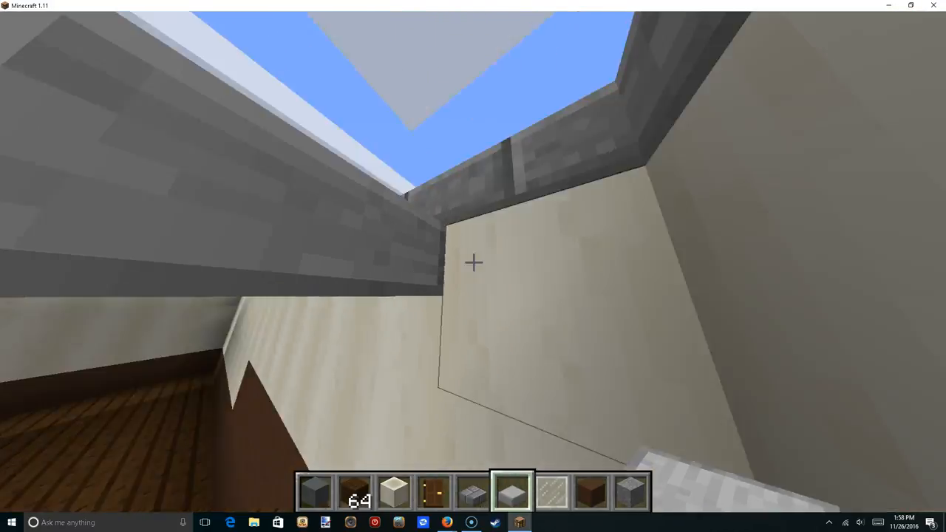
{"action": "mouse_move", "coordinate": [473, 266]}
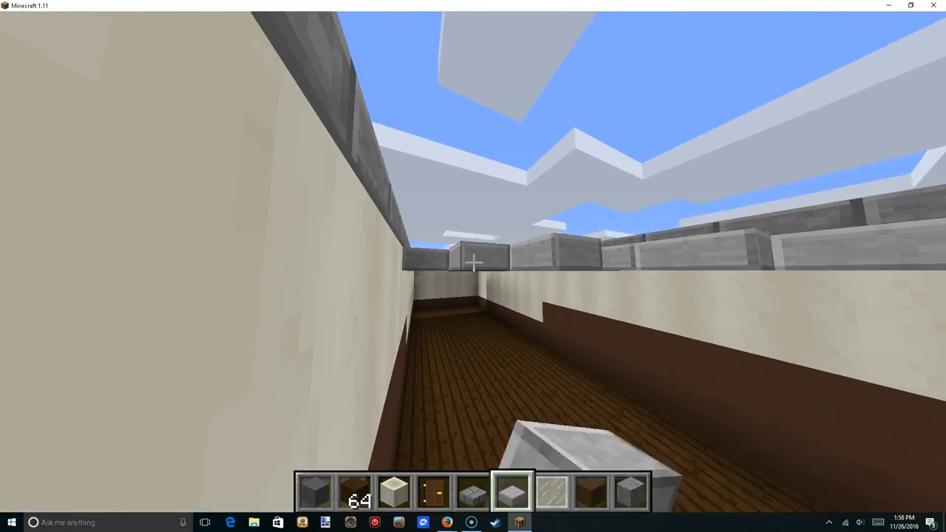
{"action": "mouse_move", "coordinate": [473, 266]}
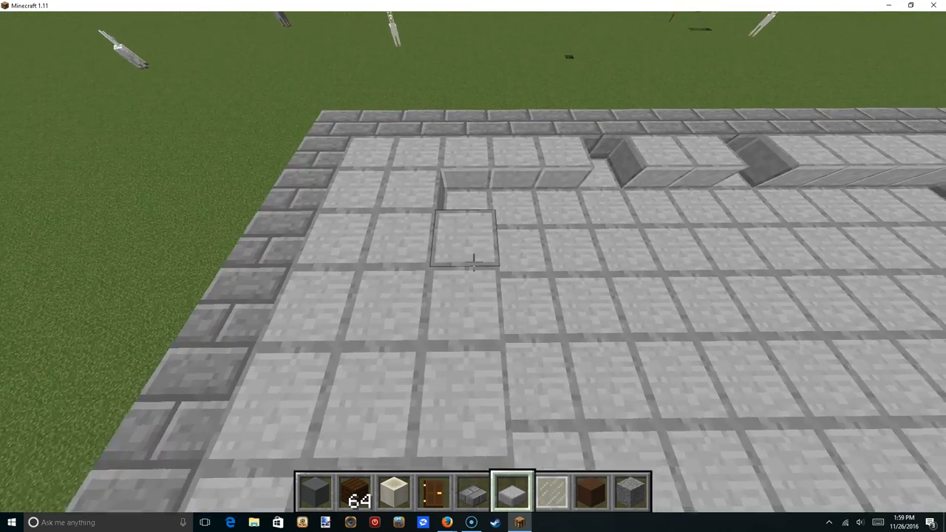
{"action": "mouse_move", "coordinate": [473, 266]}
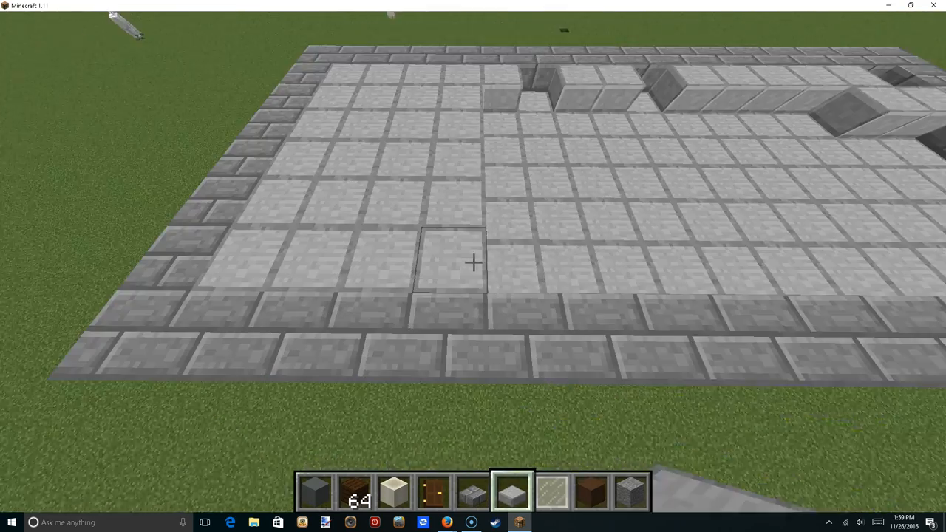
{"action": "mouse_move", "coordinate": [473, 262]}
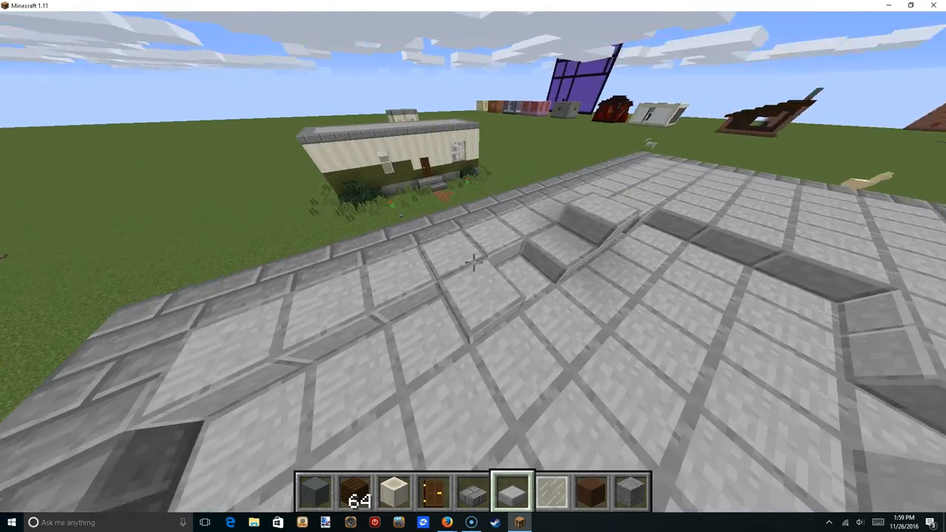
{"action": "mouse_move", "coordinate": [473, 266]}
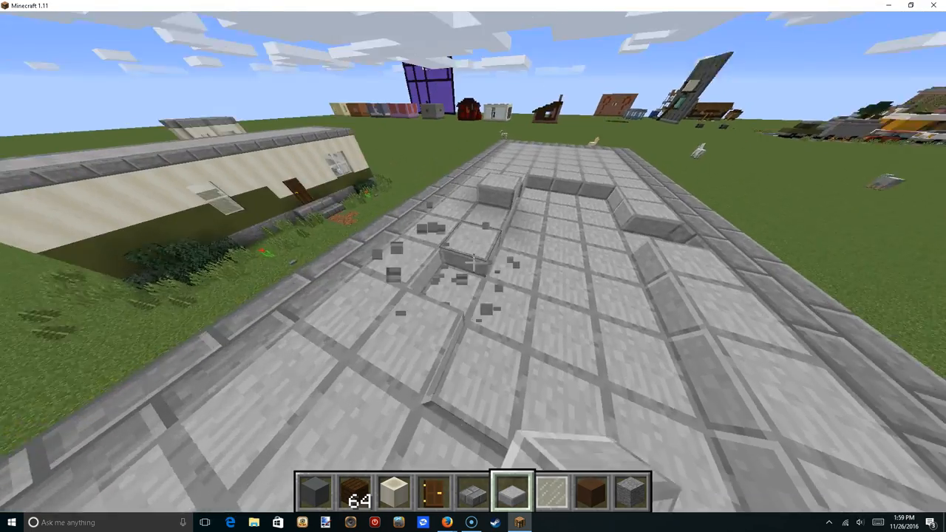
{"action": "mouse_move", "coordinate": [473, 266]}
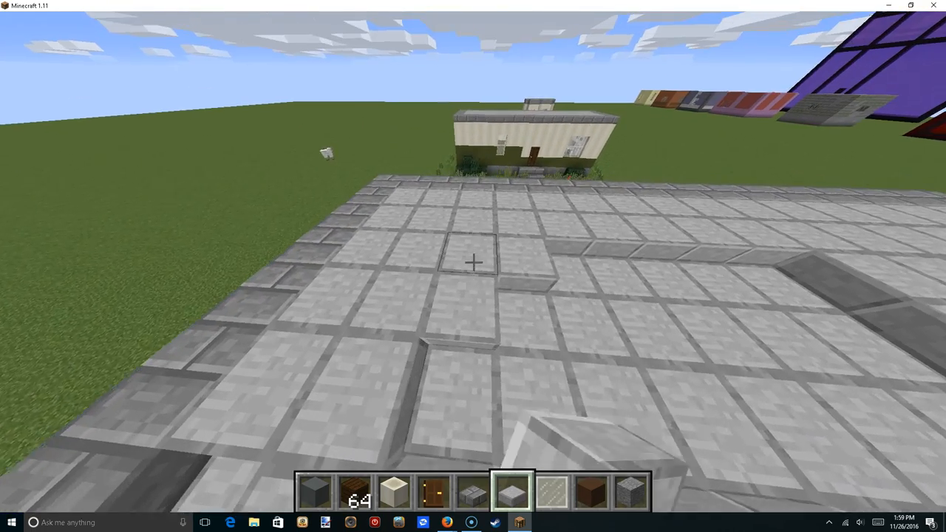
{"action": "mouse_move", "coordinate": [473, 266]}
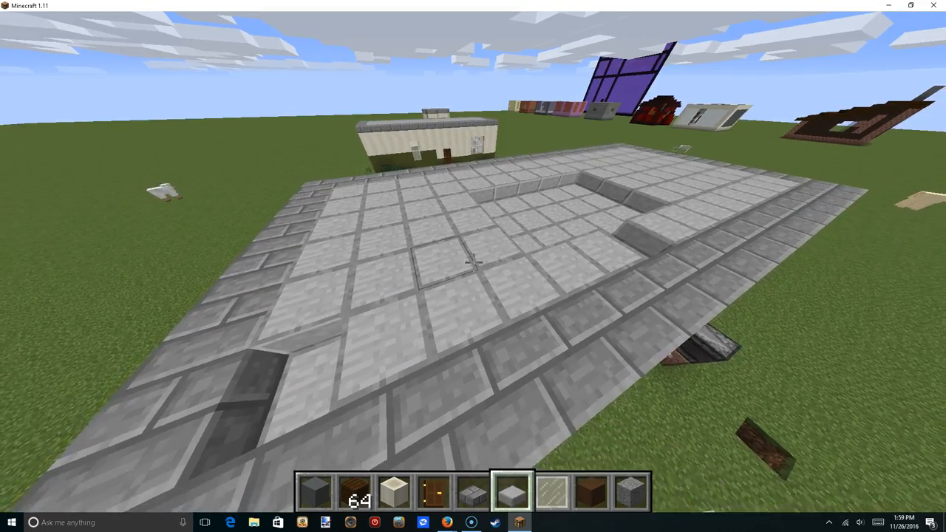
{"action": "mouse_move", "coordinate": [473, 266]}
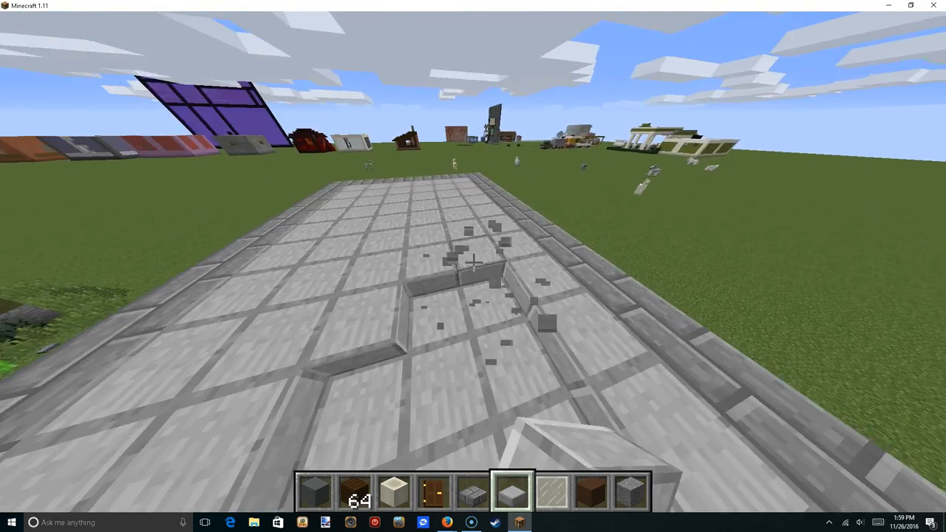
{"action": "mouse_move", "coordinate": [473, 266]}
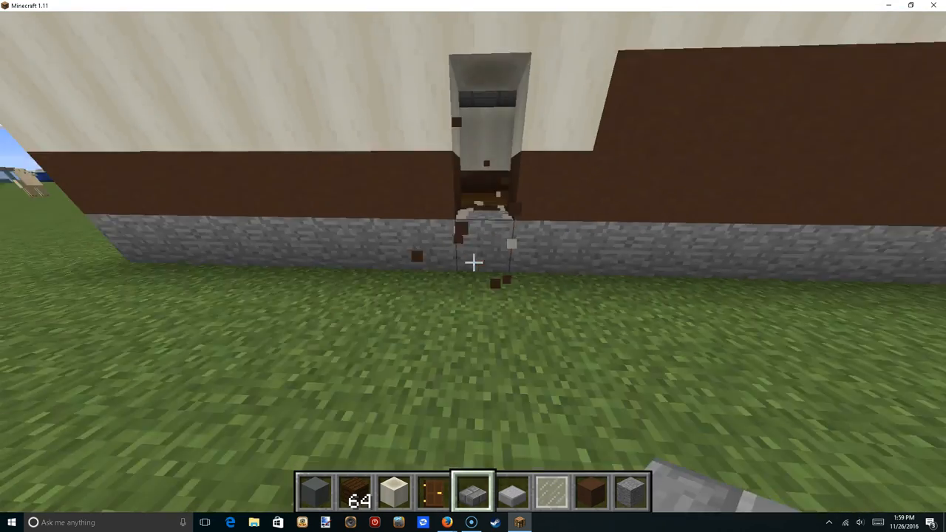
Break out a door-sized opening in the wall above the cobblestone foundation
{"action": "left_click", "coordinate": [473, 263]}
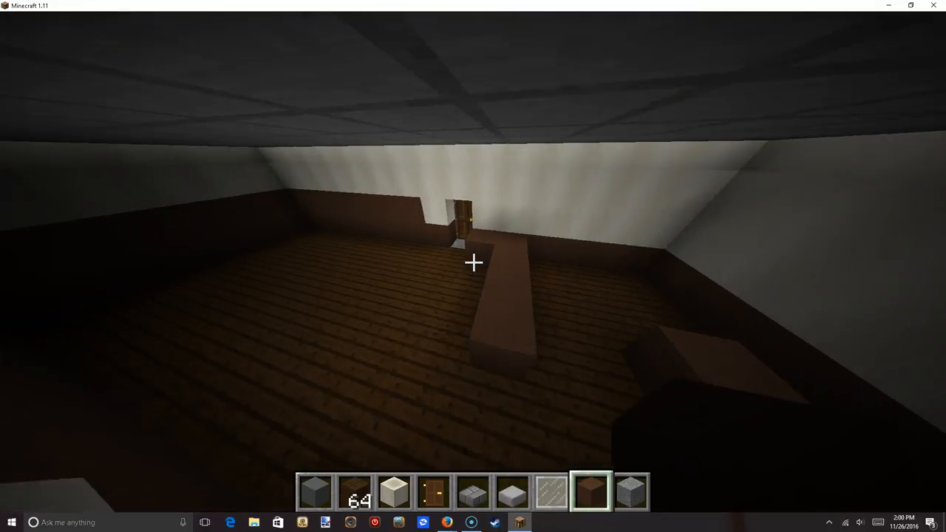
{"action": "mouse_move", "coordinate": [473, 262]}
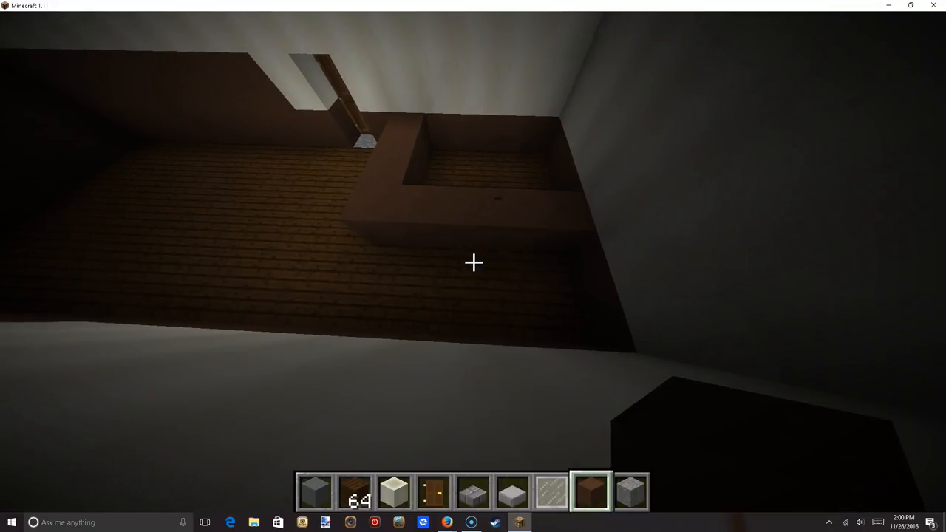
{"action": "mouse_move", "coordinate": [473, 262]}
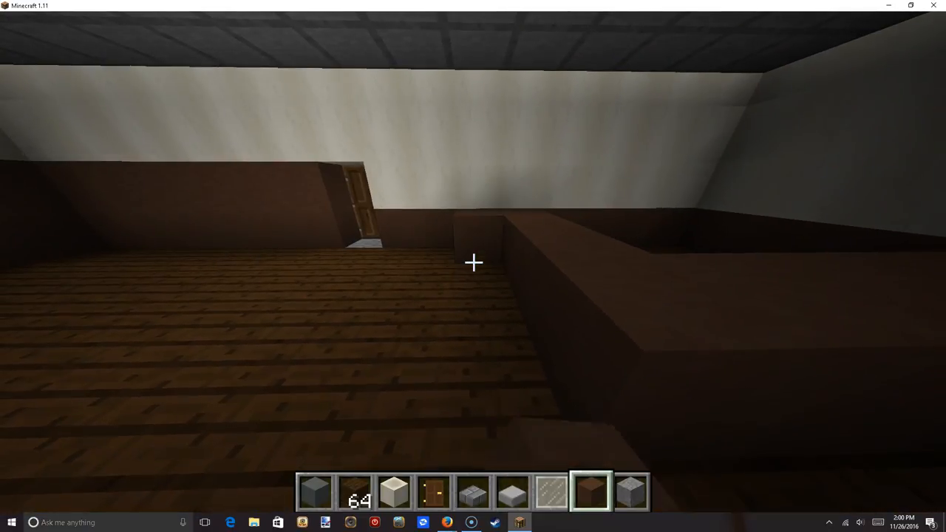
{"action": "mouse_move", "coordinate": [473, 262]}
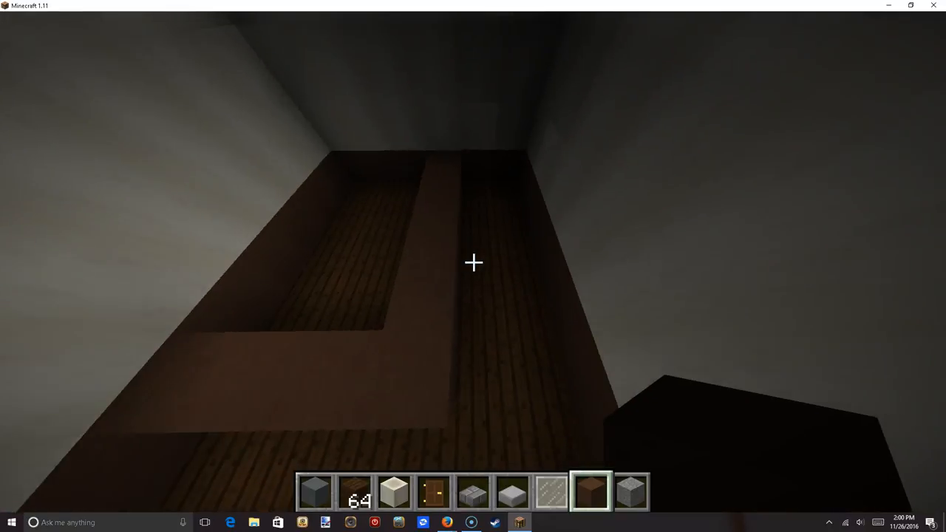
{"action": "mouse_move", "coordinate": [473, 262]}
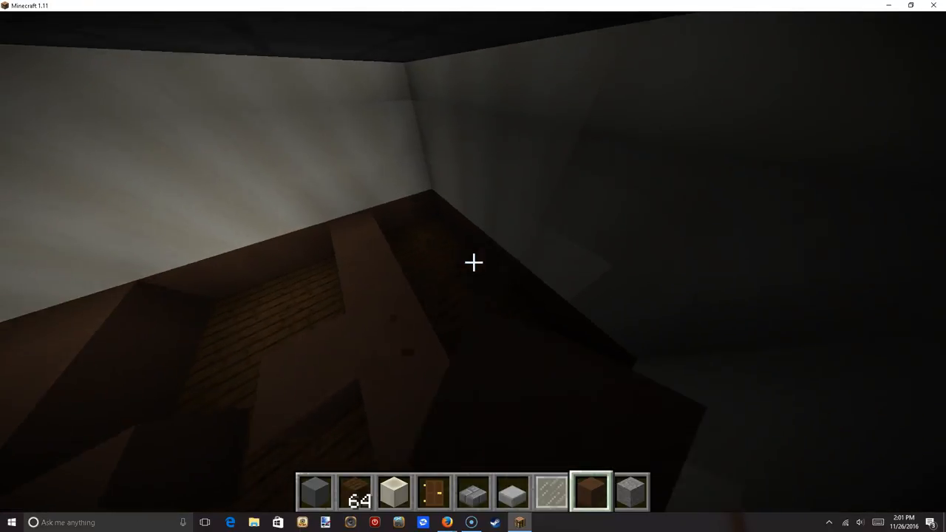
Switch to the white wall block after laying the dark trim ledge
{"action": "key", "text": "3"}
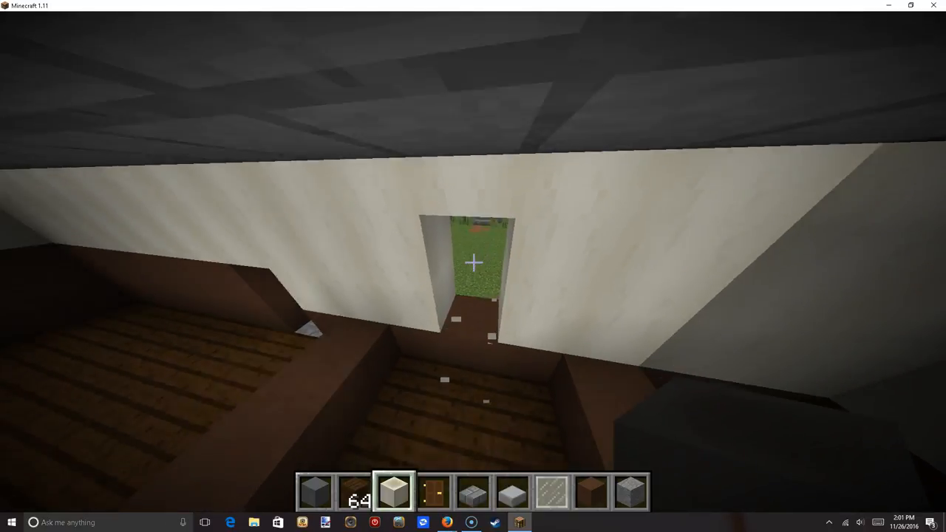
{"action": "mouse_move", "coordinate": [473, 262]}
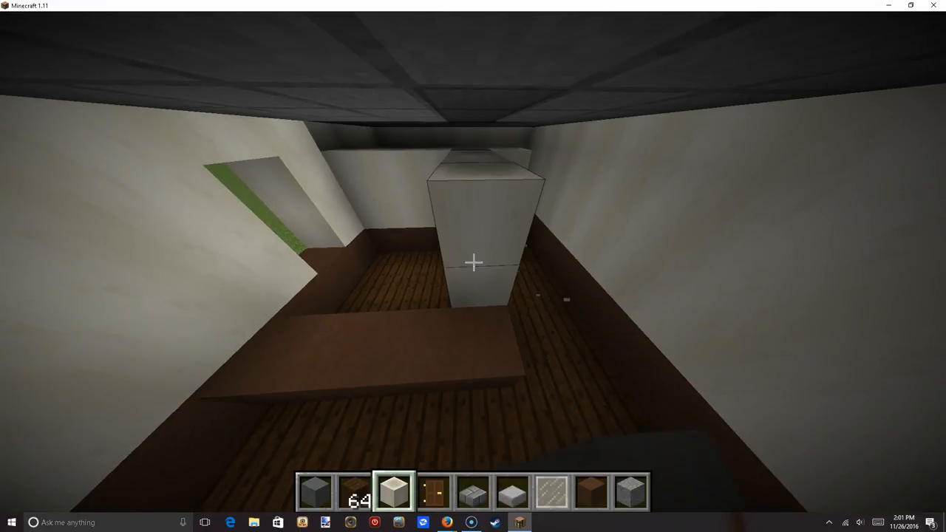
Stack a second white block onto the column at the room's end
{"action": "left_click", "coordinate": [473, 262]}
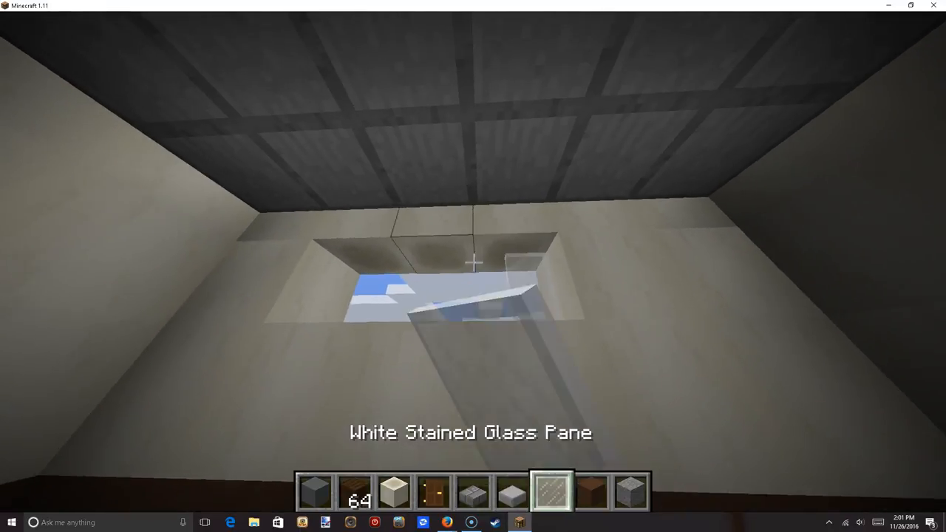
{"action": "mouse_move", "coordinate": [473, 262]}
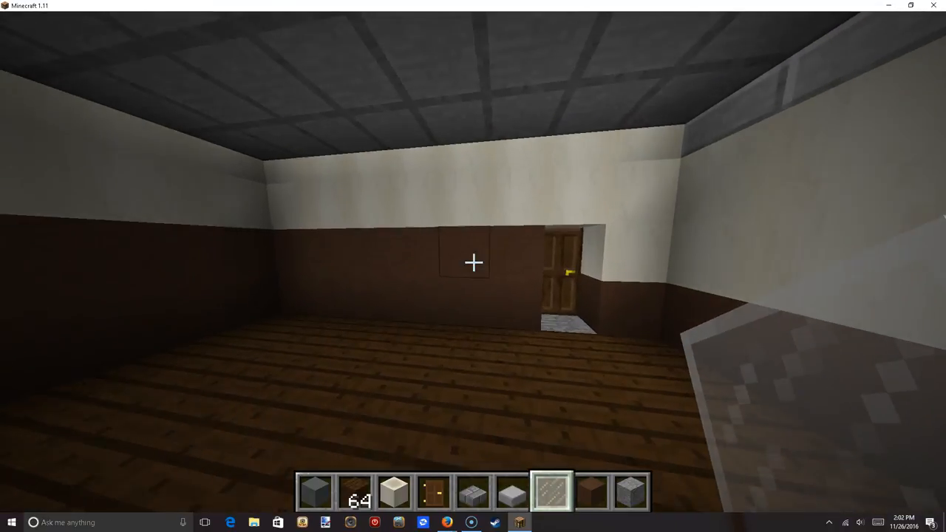
{"action": "mouse_move", "coordinate": [473, 262]}
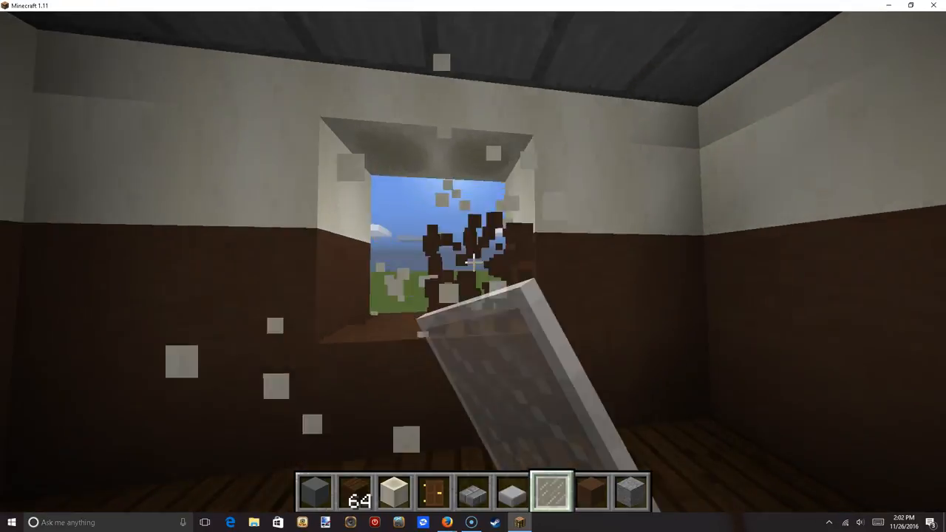
{"action": "mouse_move", "coordinate": [473, 262]}
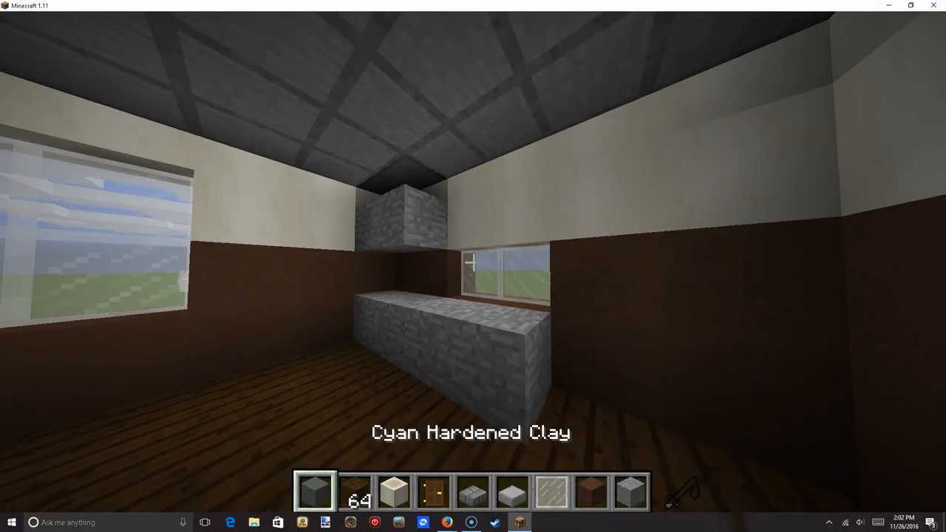
{"action": "mouse_move", "coordinate": [473, 263]}
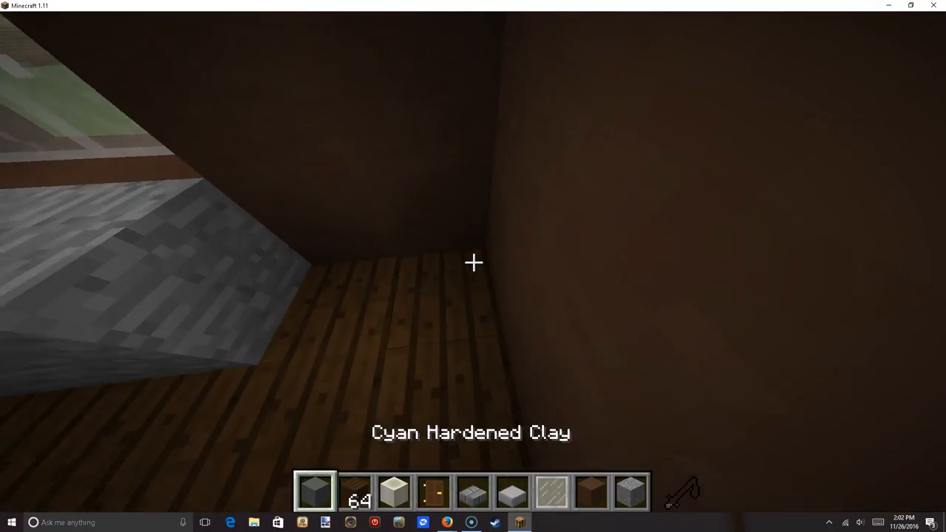
Gather stone slabs and a furnace from Decoration Blocks for the counters and stove
{"action": "key", "text": "e"}
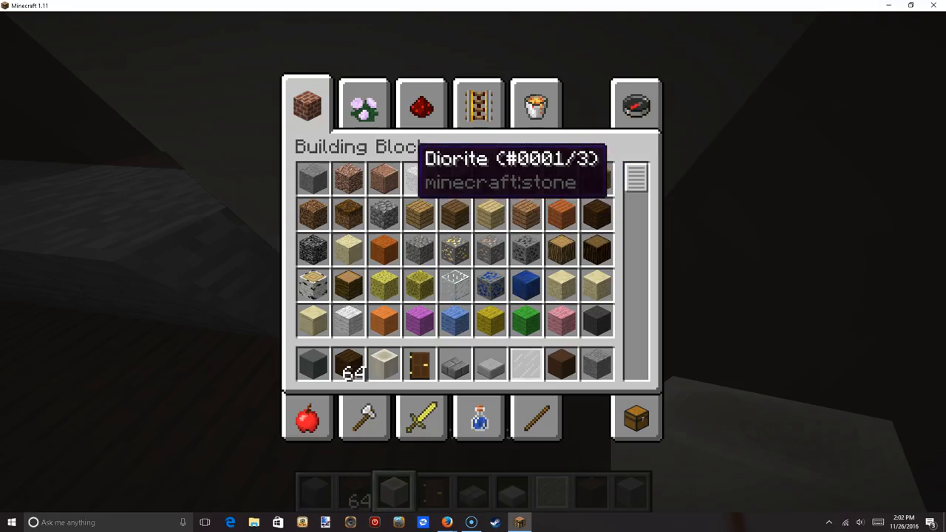
{"action": "key", "text": "e"}
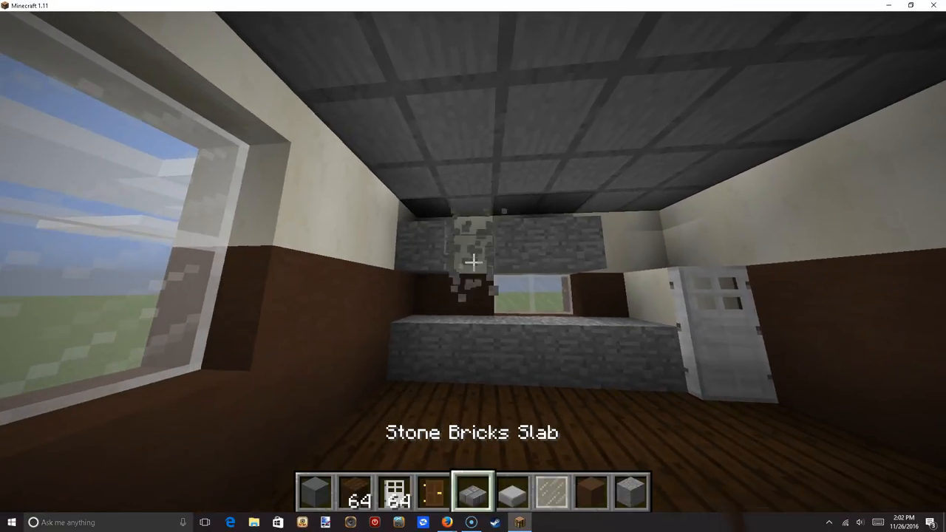
{"action": "key", "text": "e"}
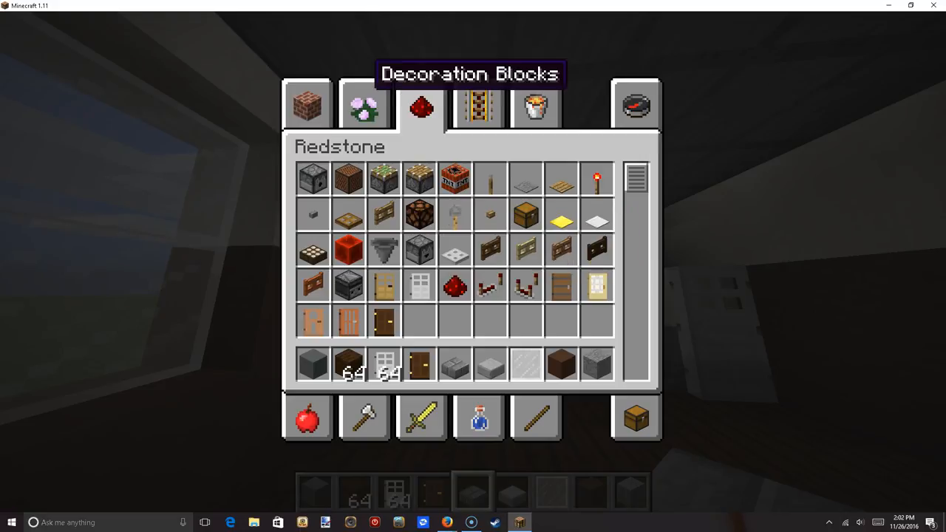
{"action": "left_click", "coordinate": [363, 103]}
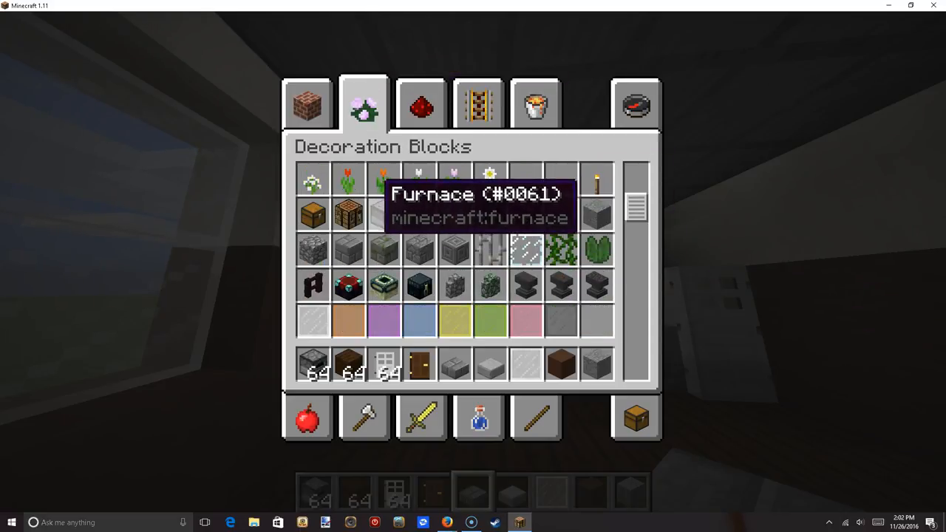
{"action": "left_click", "coordinate": [421, 104]}
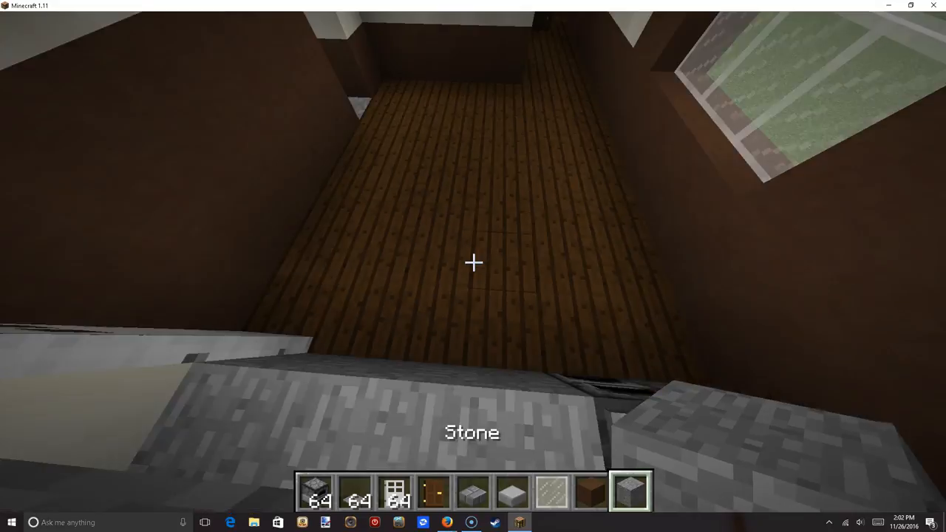
{"action": "mouse_move", "coordinate": [473, 262]}
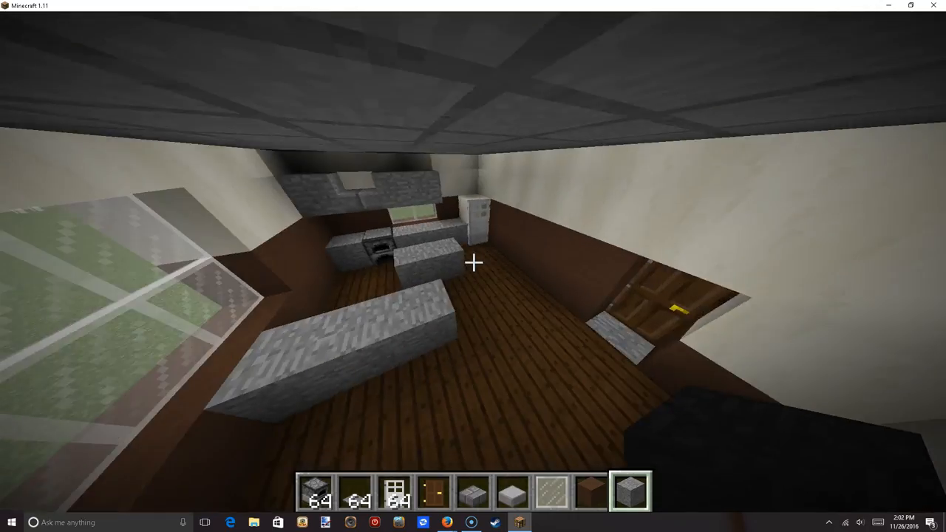
{"action": "mouse_move", "coordinate": [473, 266]}
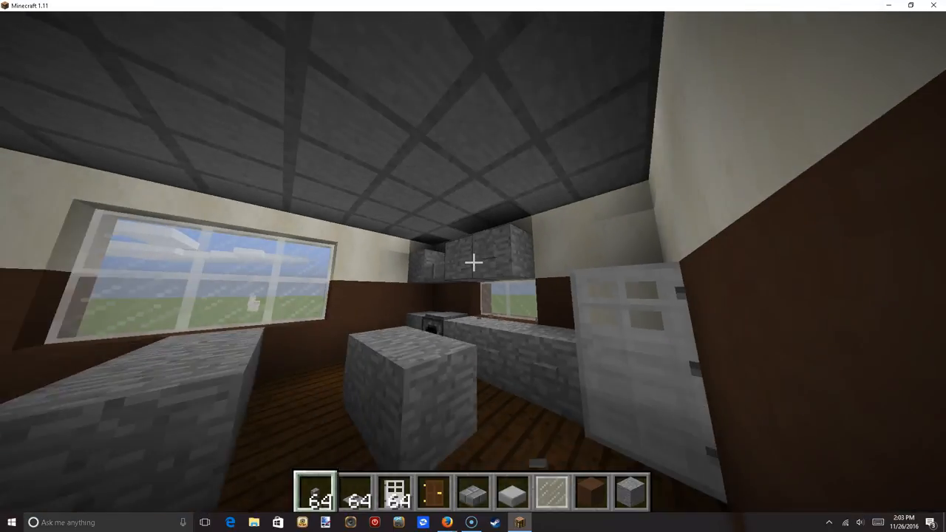
Pick the wooden trapdoor board for the stone island's top
{"action": "key", "text": "e"}
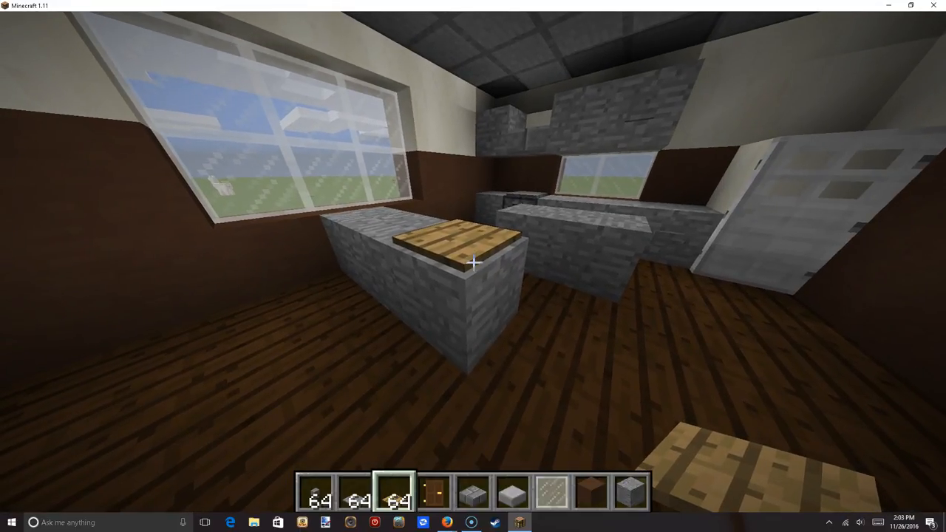
{"action": "mouse_move", "coordinate": [473, 266]}
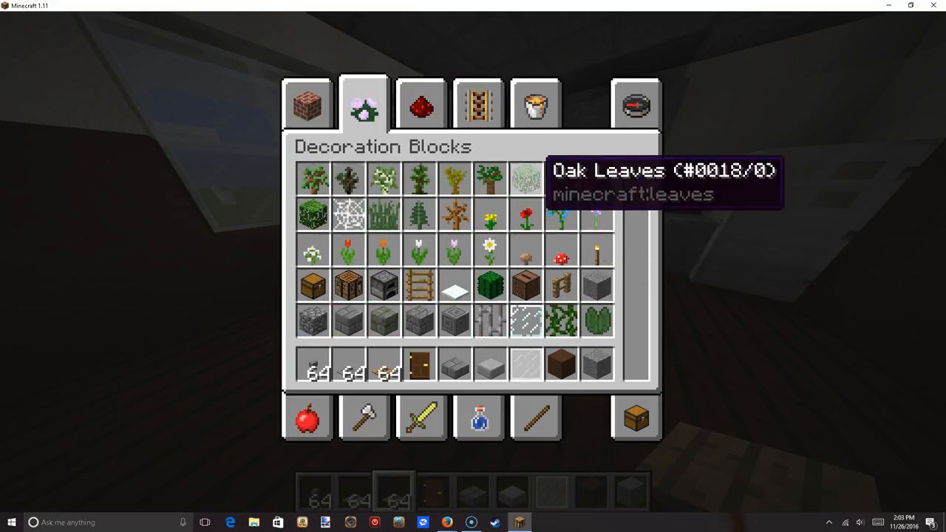
Collect stone blocks, wooden slabs and a potted poppy for the kitchen corner
{"action": "scroll", "scroll_direction": "down", "scroll_amount": 3}
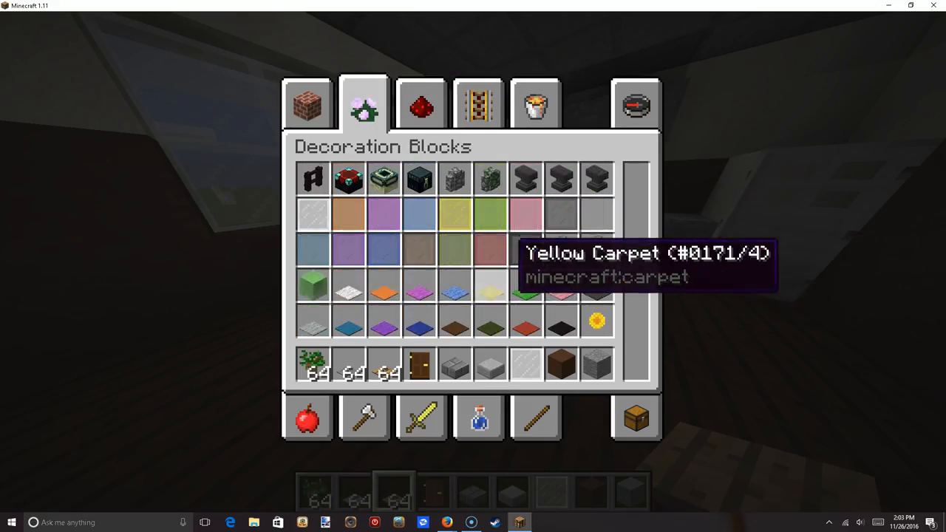
{"action": "scroll", "scroll_direction": "down", "scroll_amount": 3}
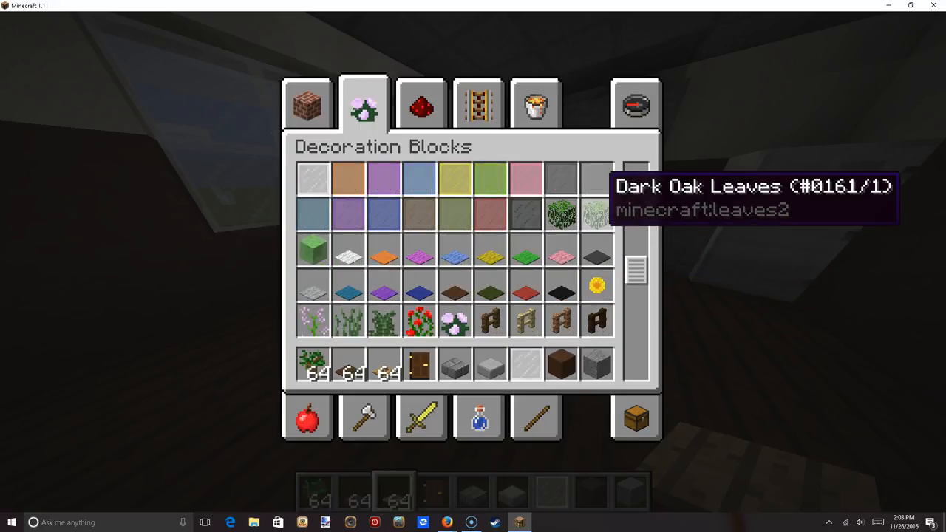
{"action": "scroll", "scroll_direction": "down", "scroll_amount": 3}
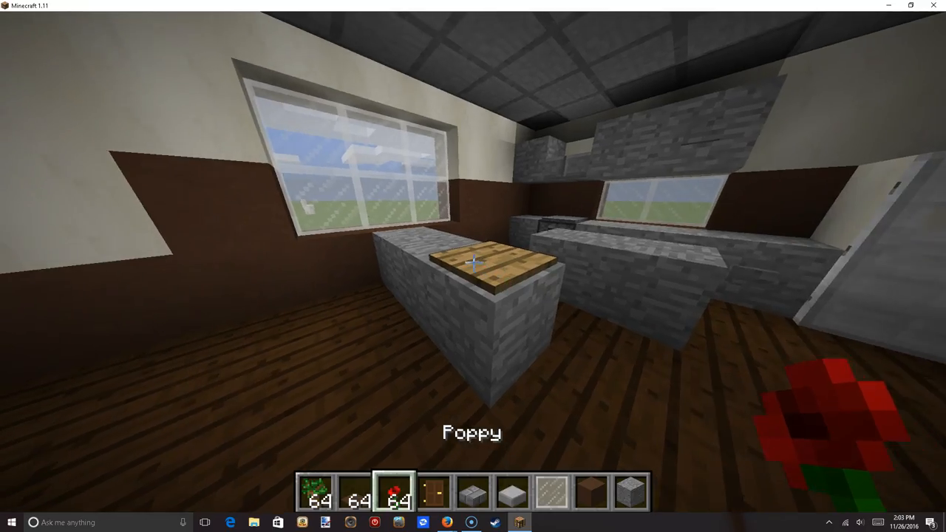
{"action": "key", "text": "e"}
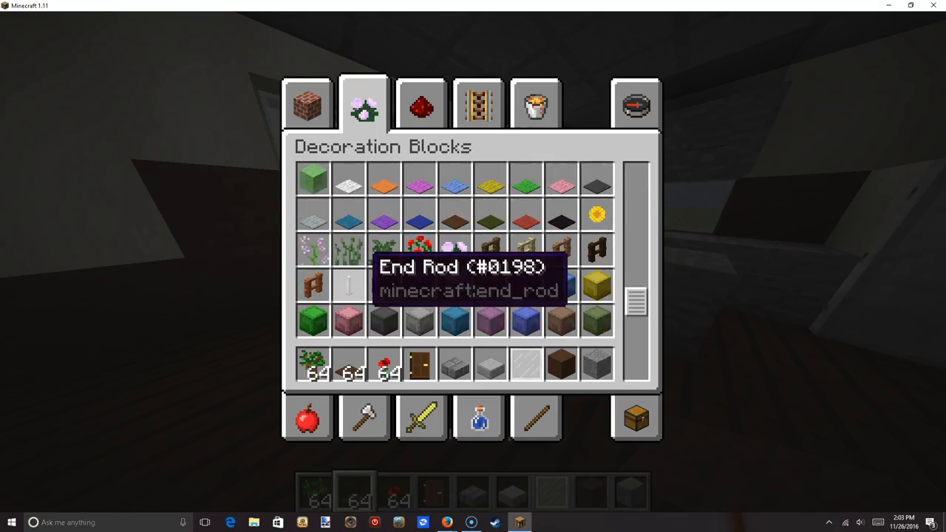
{"action": "scroll", "scroll_direction": "down", "scroll_amount": 3}
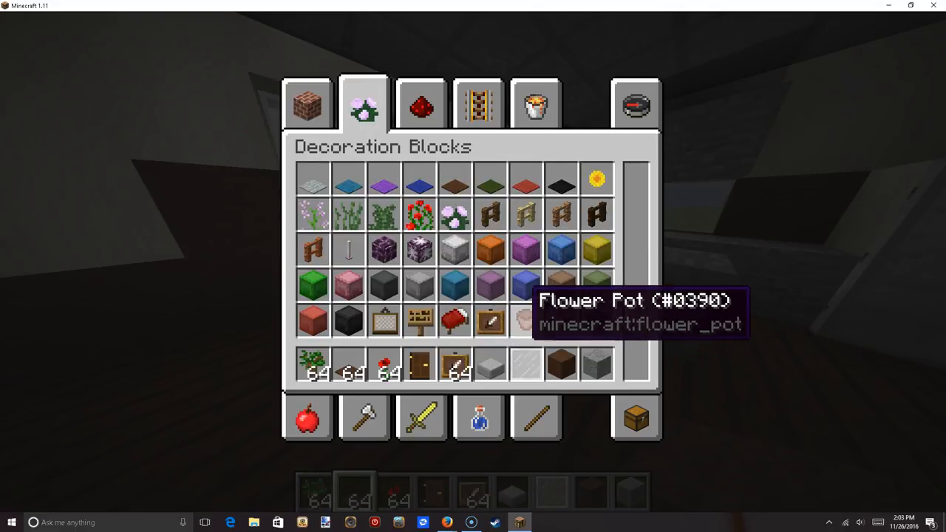
{"action": "key", "text": "Escape"}
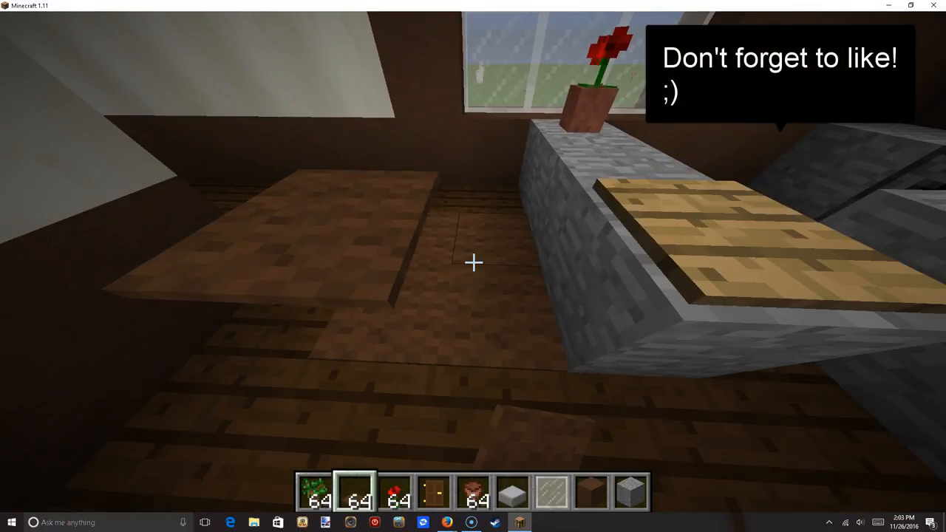
{"action": "mouse_move", "coordinate": [473, 266]}
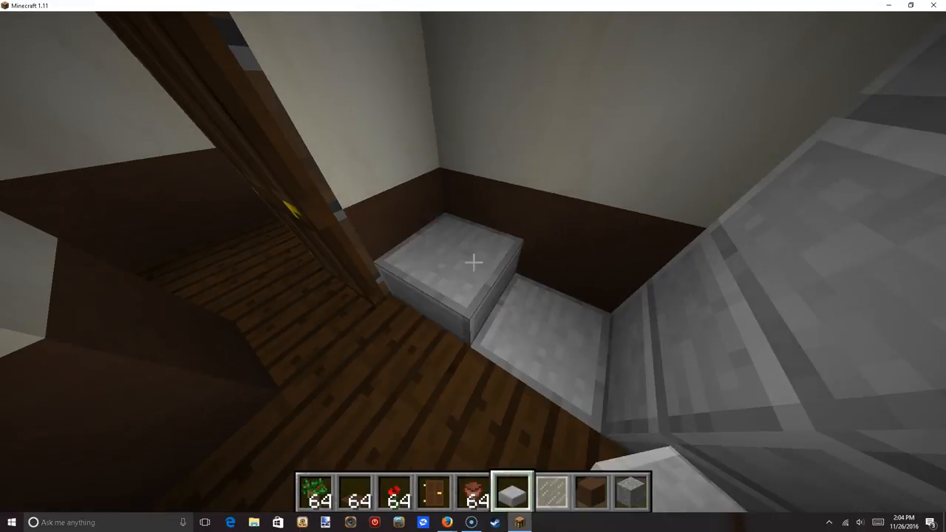
Browse the inventory for stone slabs to build the bathroom fixtures
{"action": "key", "text": "e"}
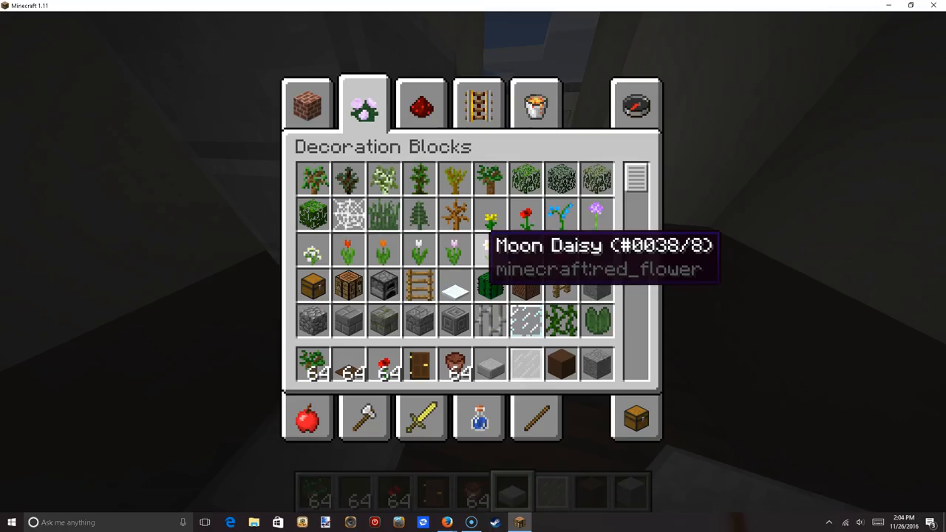
{"action": "left_click", "coordinate": [420, 103]}
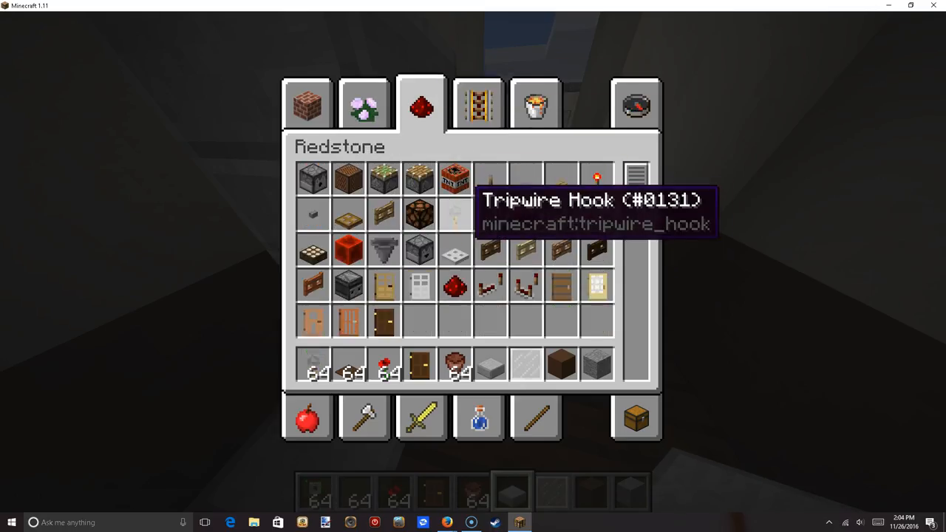
{"action": "key", "text": "Escape"}
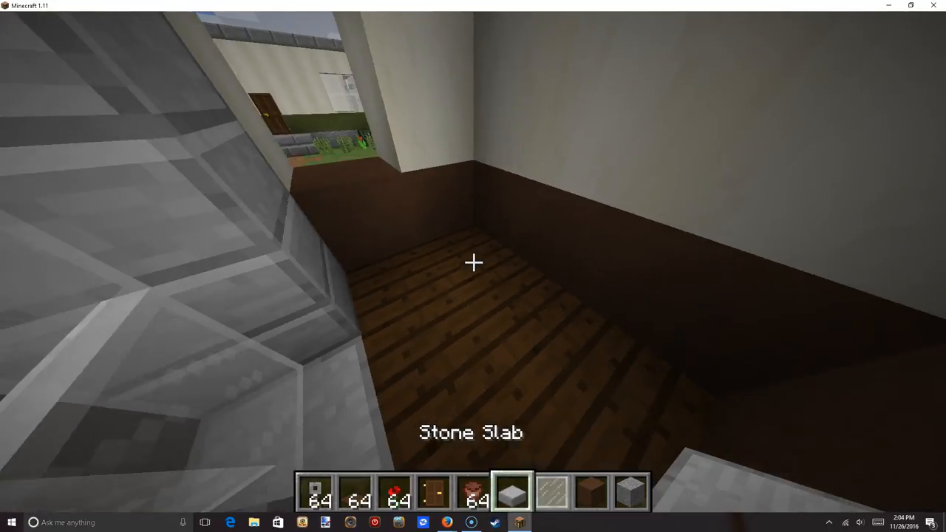
{"action": "key", "text": "e"}
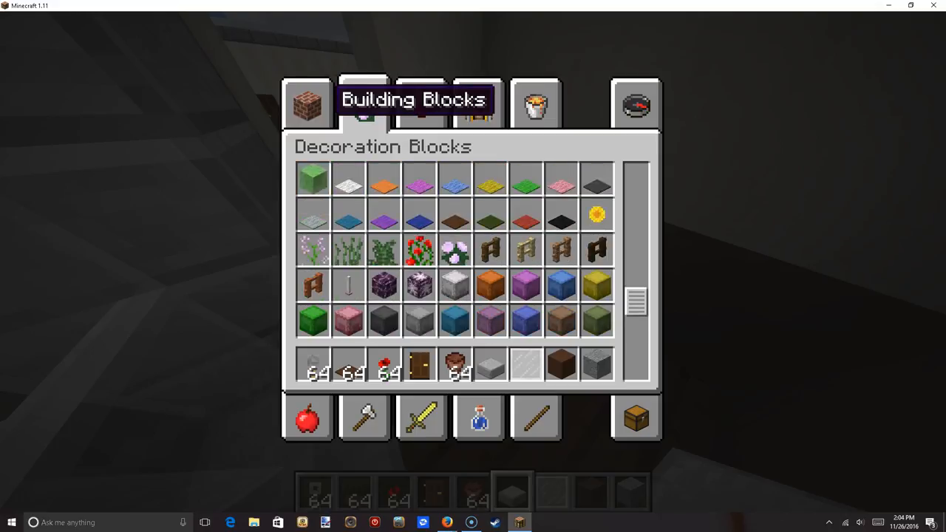
{"action": "left_click", "coordinate": [308, 104]}
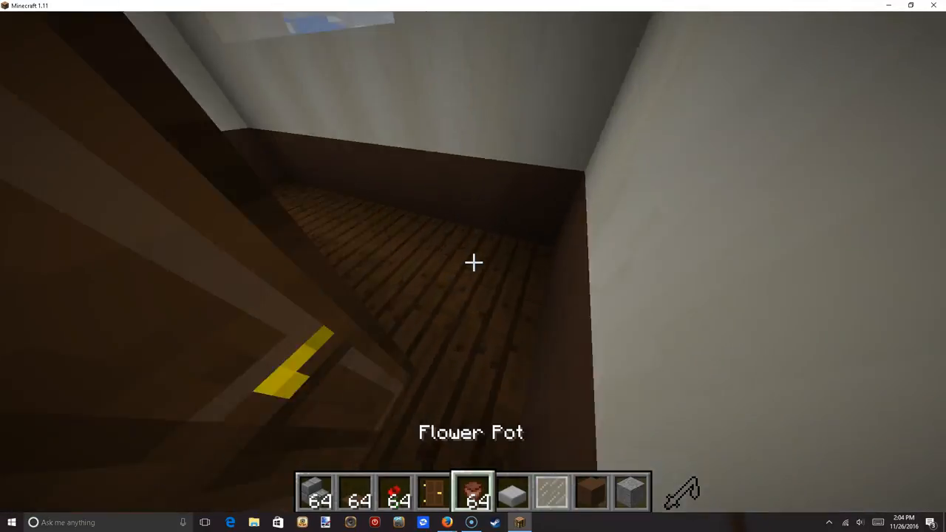
Take a red bed from Decoration Blocks for the bedroom
{"action": "key", "text": "e"}
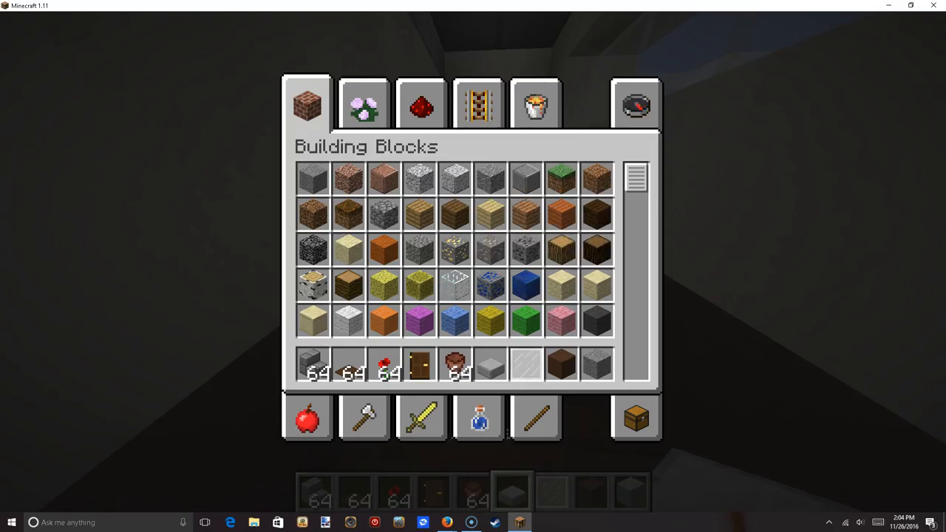
{"action": "left_click", "coordinate": [363, 103]}
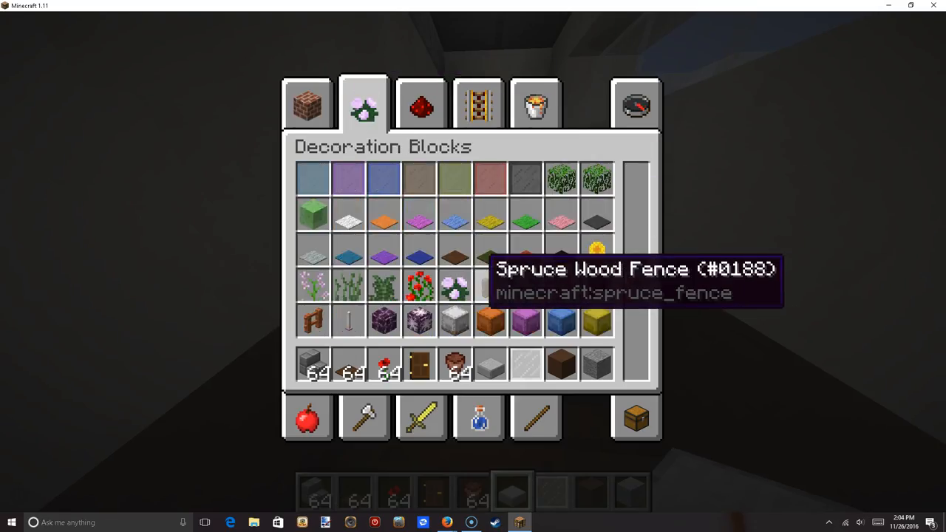
{"action": "scroll", "scroll_direction": "down", "scroll_amount": 3}
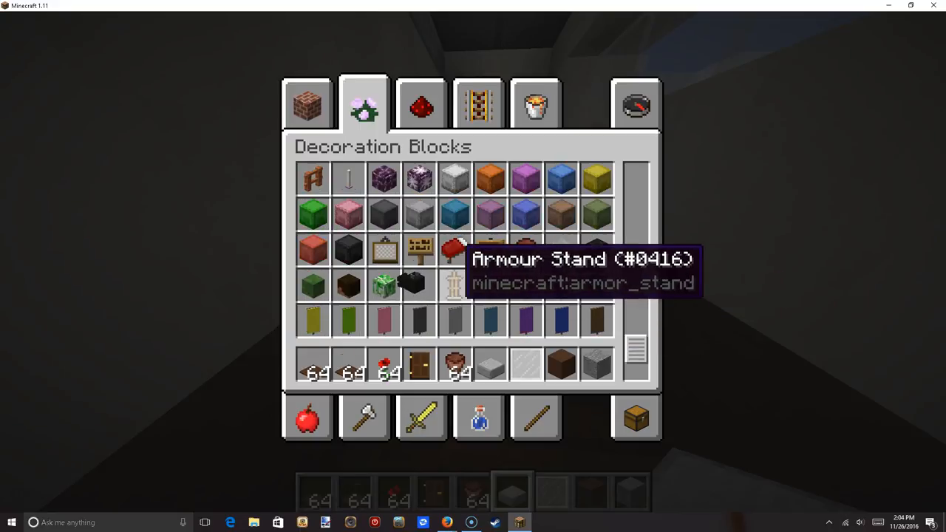
{"action": "key", "text": "Escape"}
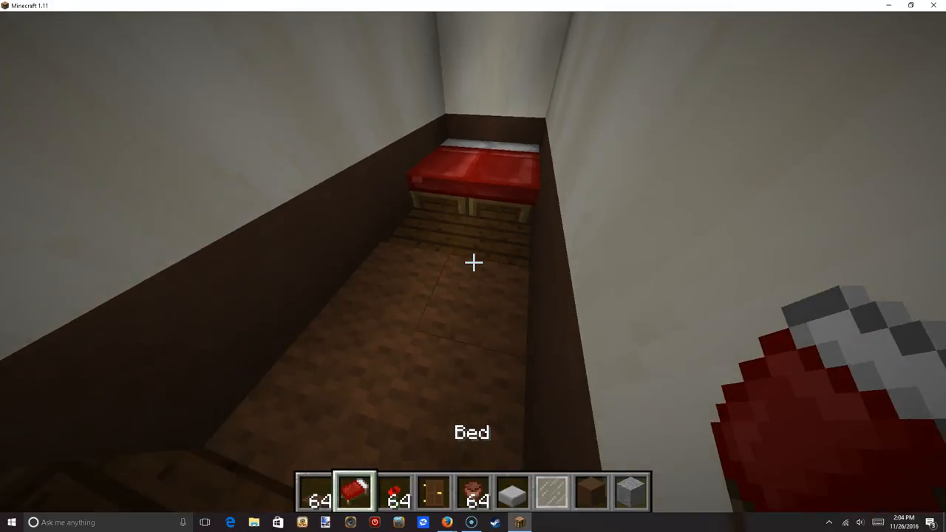
Ready the red bed to place at the far end of the bedroom
{"action": "key", "text": "e"}
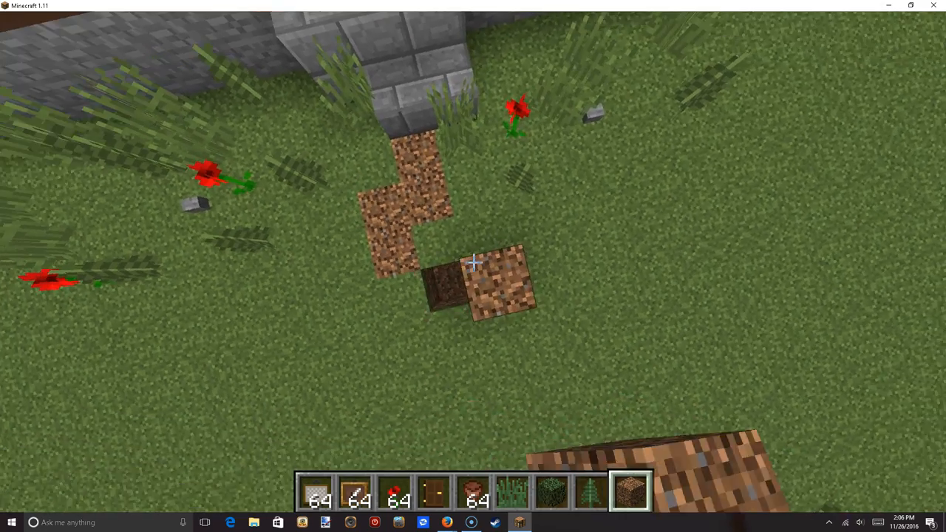
Lay coarse dirt in a checkered pattern leading away from the front steps
{"action": "key", "text": "e"}
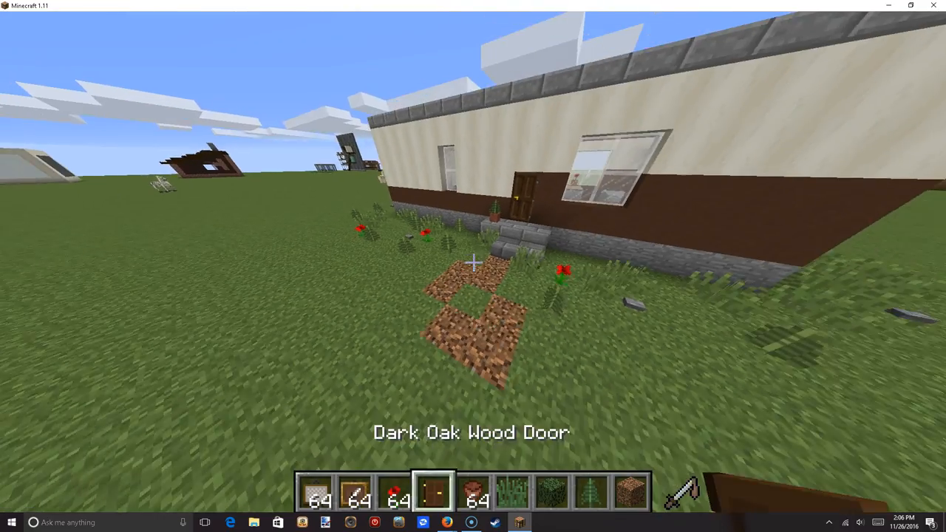
{"action": "key", "text": "e"}
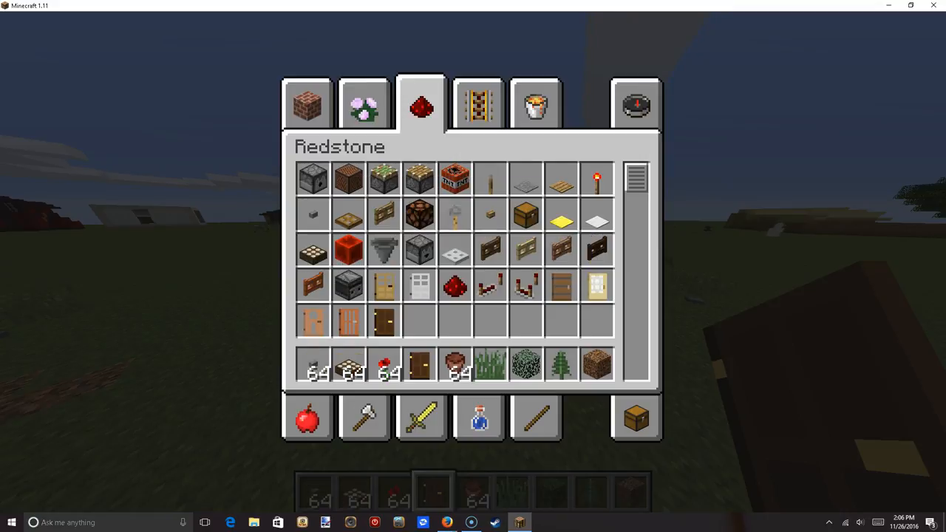
Gather coal blocks and daylight sensors to set wheels into the stone foundation
{"action": "left_click", "coordinate": [306, 103]}
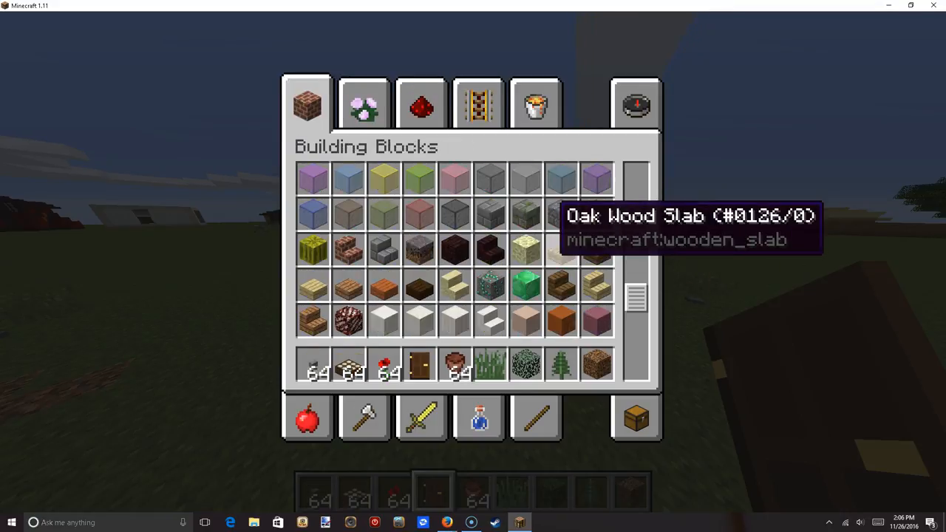
{"action": "scroll", "scroll_direction": "down", "scroll_amount": 3}
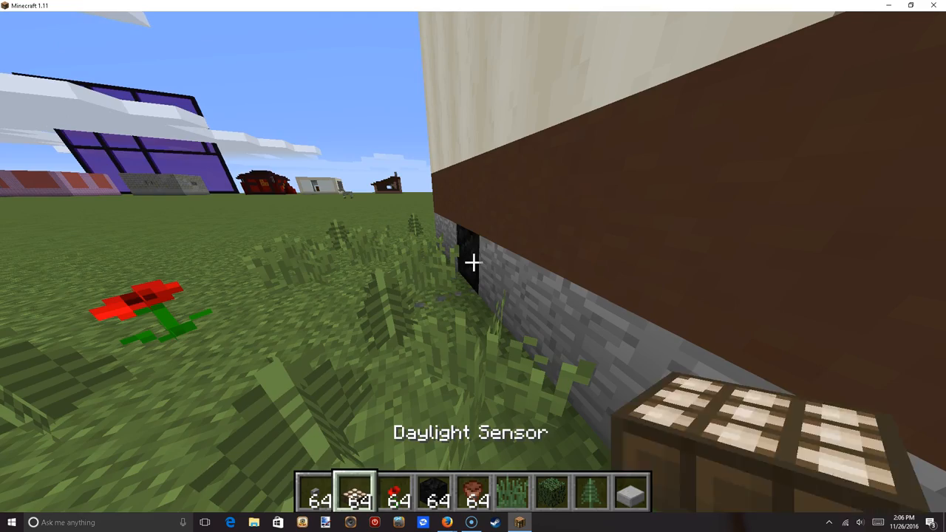
{"action": "mouse_move", "coordinate": [473, 266]}
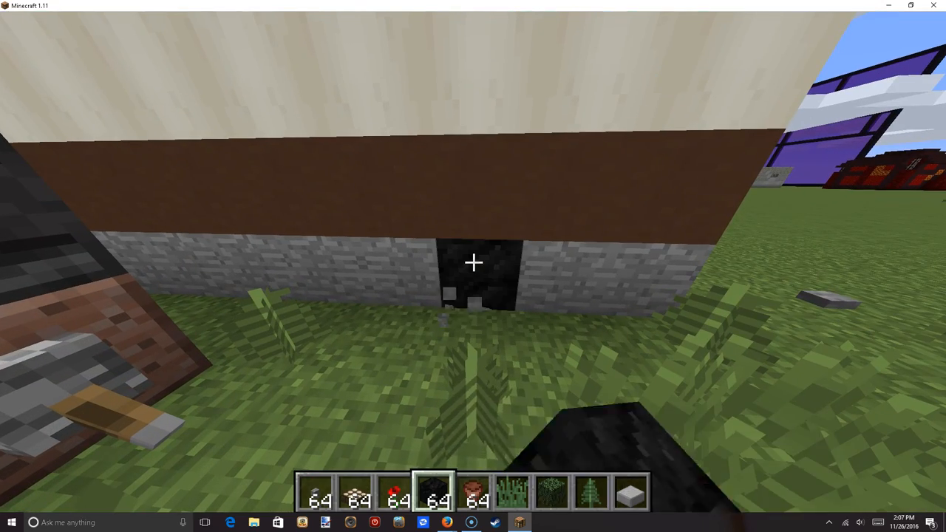
{"action": "mouse_move", "coordinate": [473, 266]}
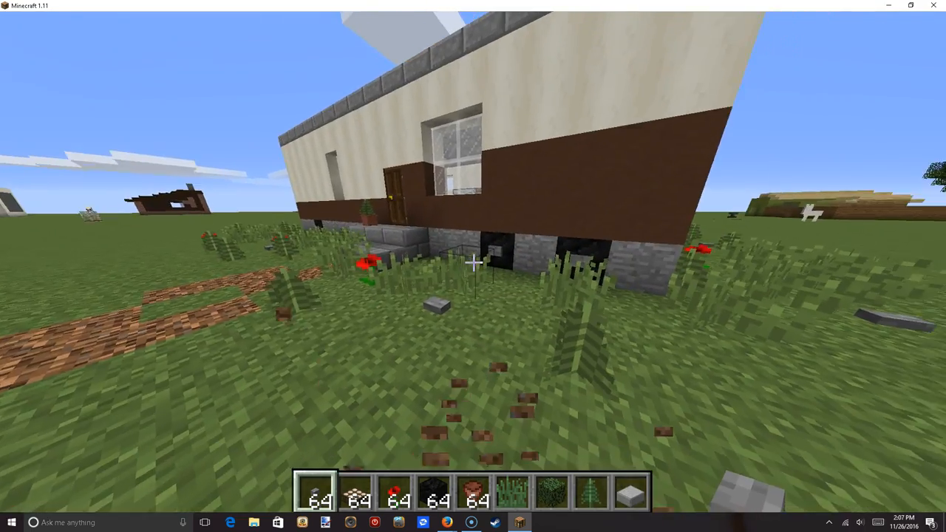
Take a villager spawn egg from Miscellaneous and spawn a villager on the grass
{"action": "key", "text": "e"}
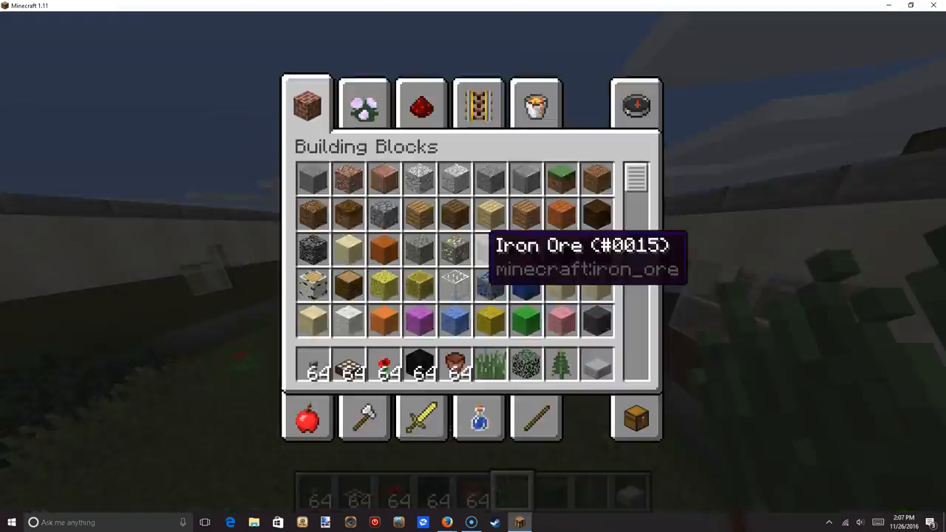
{"action": "left_click", "coordinate": [535, 103]}
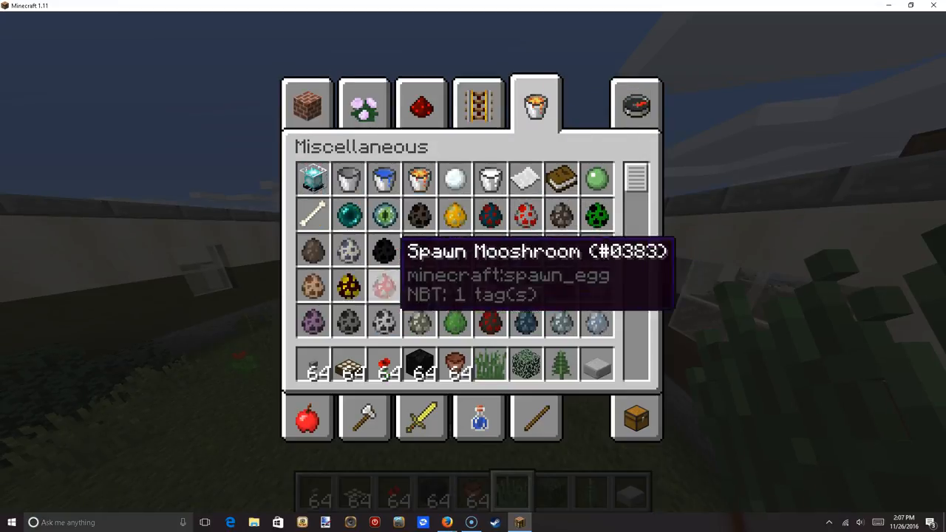
{"action": "scroll", "scroll_direction": "down", "scroll_amount": 3}
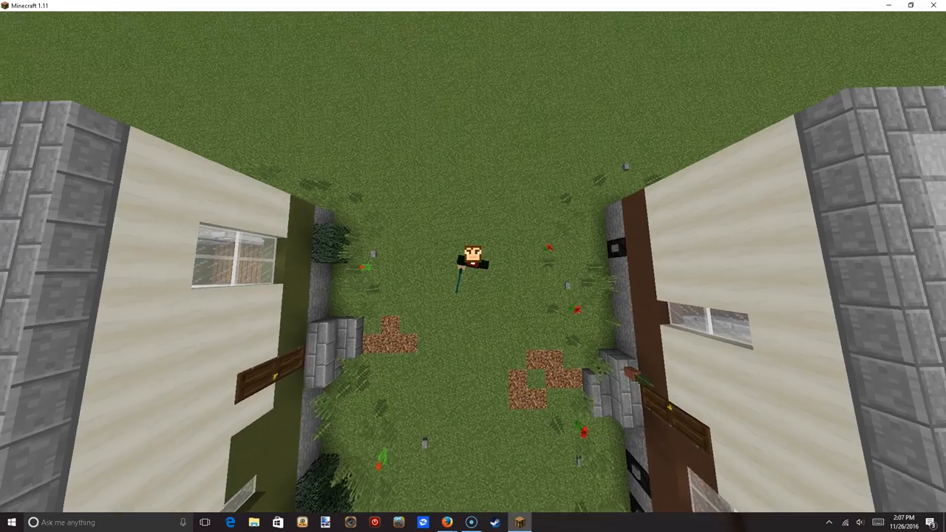
{"action": "mouse_move", "coordinate": [473, 266]}
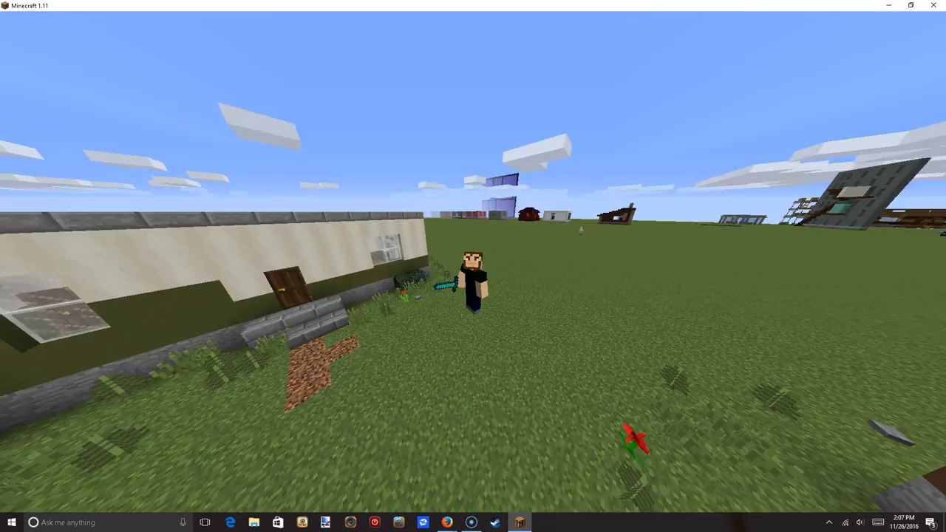